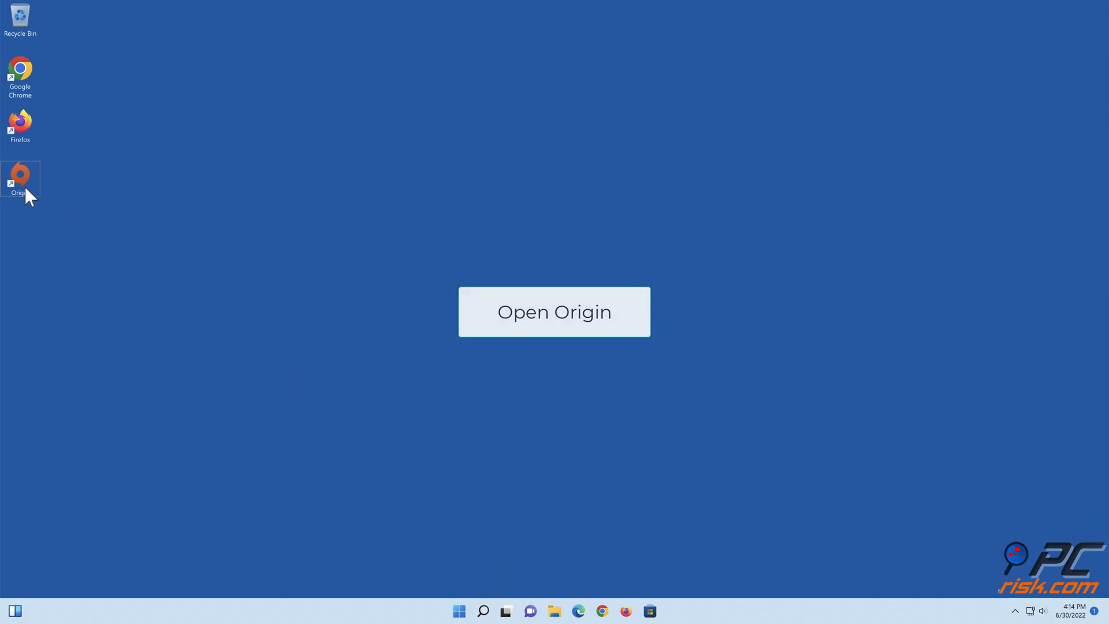
Launch Origin from the desktop, then quit it from the Origin menu.
left_click(553, 311)
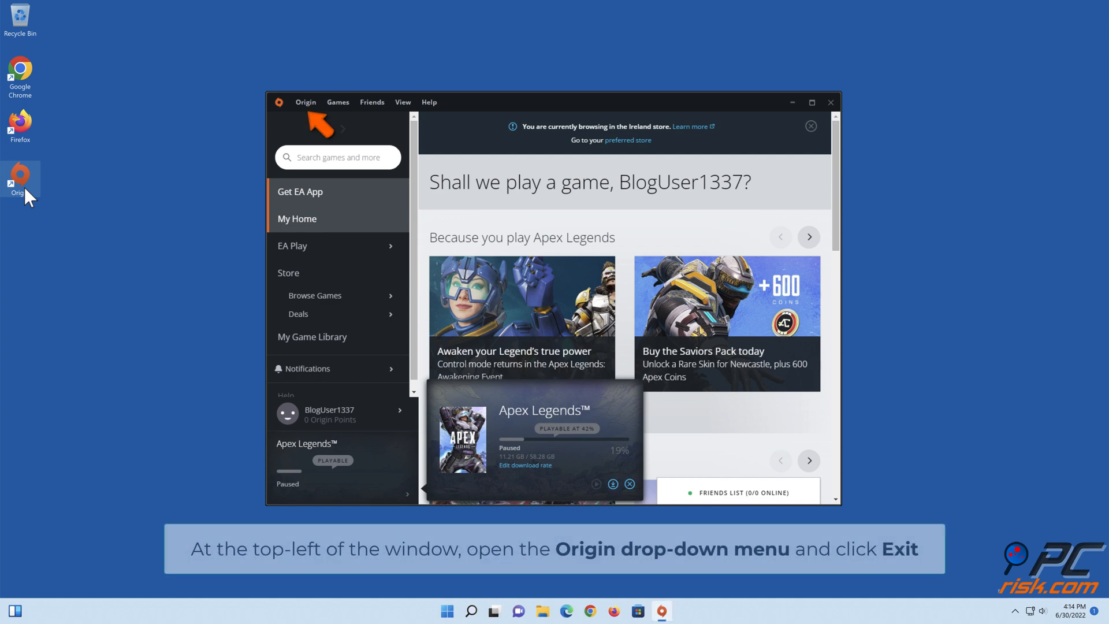
mouse_move(242, 179)
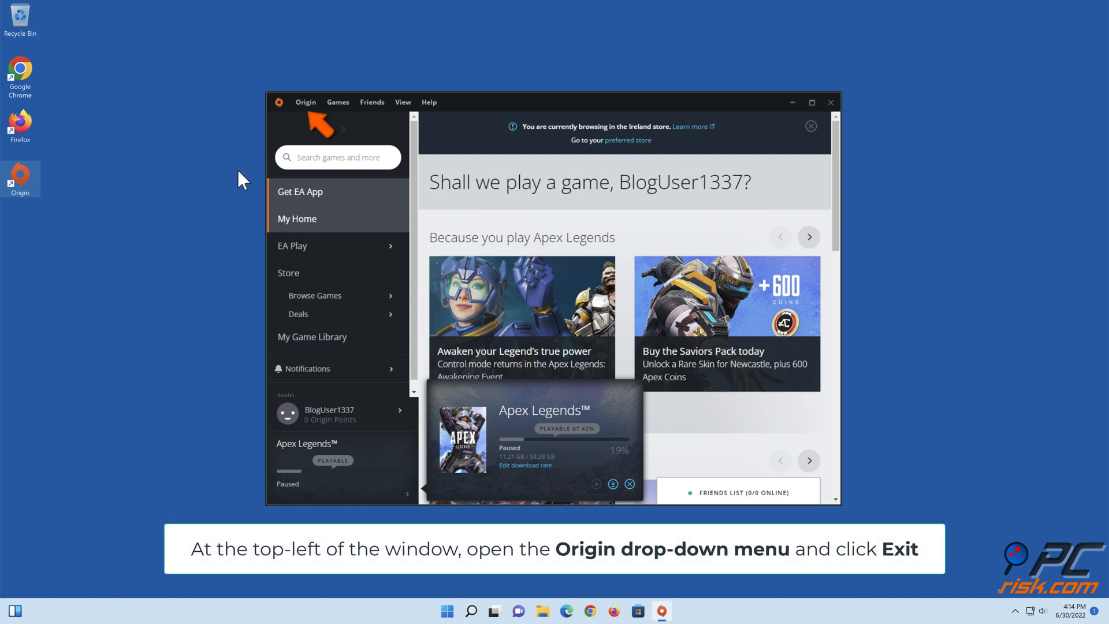
left_click(305, 102)
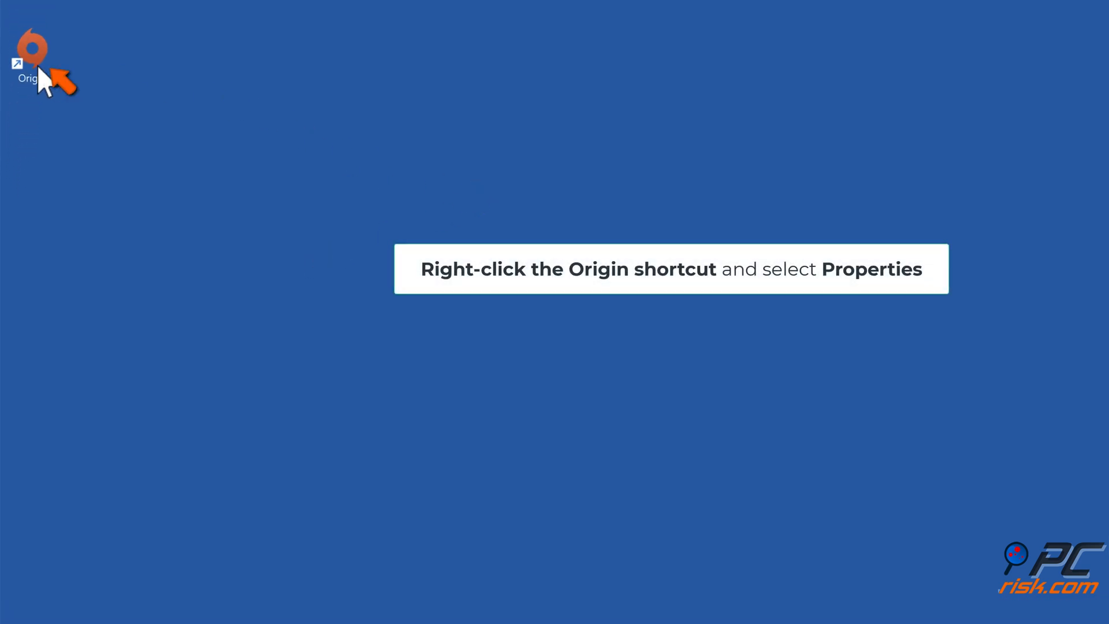
In the Origin shortcut's Compatibility properties, enable Run this program as an administrator and apply it.
right_click(30, 50)
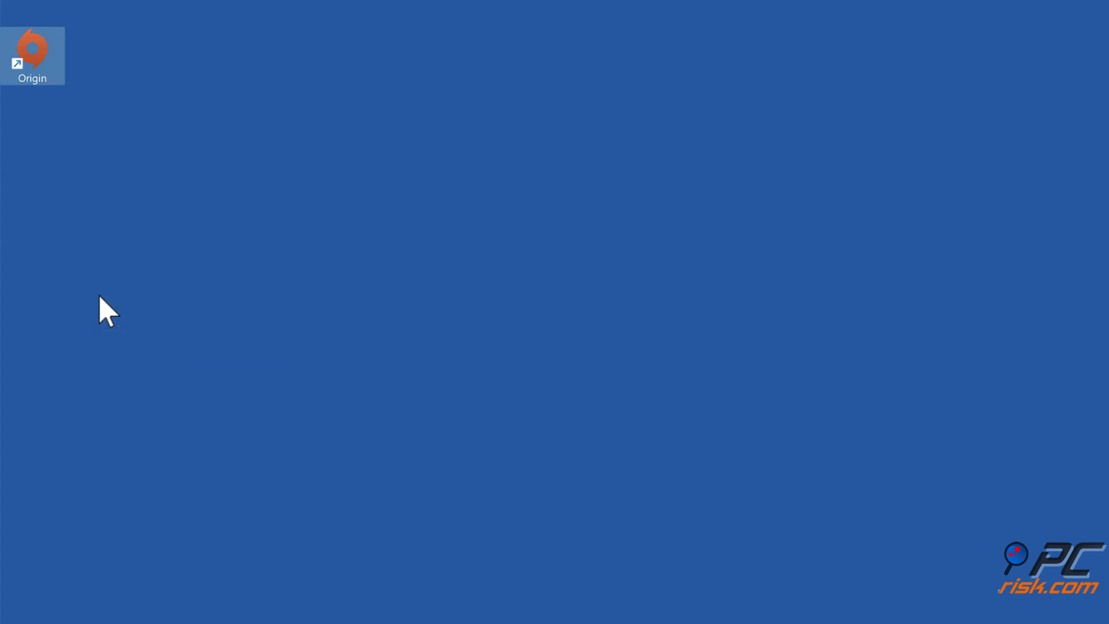
right_click(32, 56)
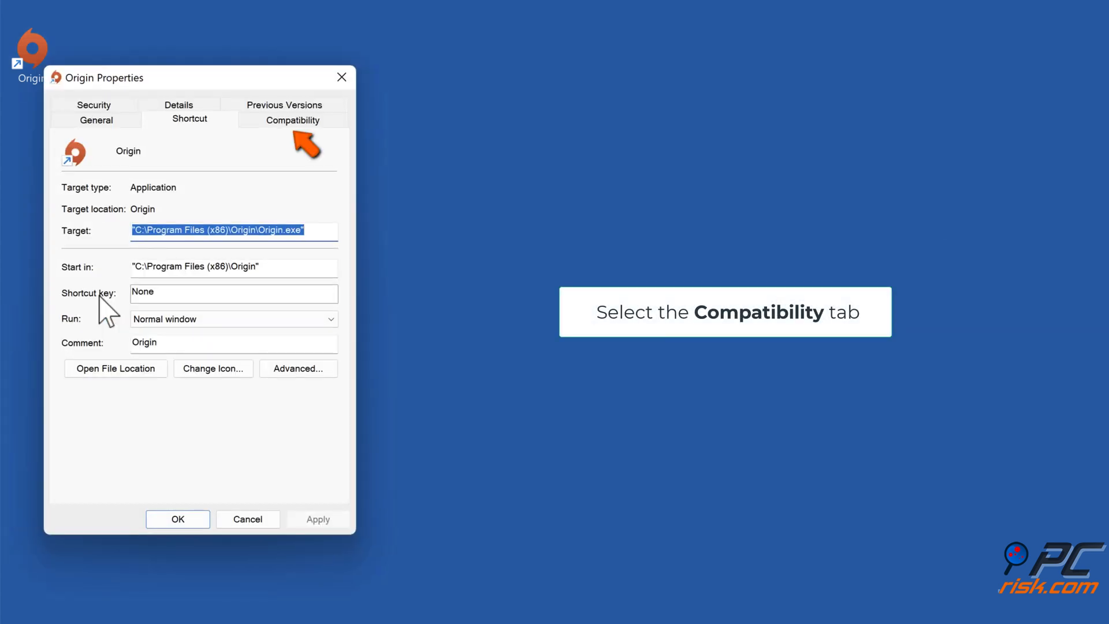
left_click(293, 119)
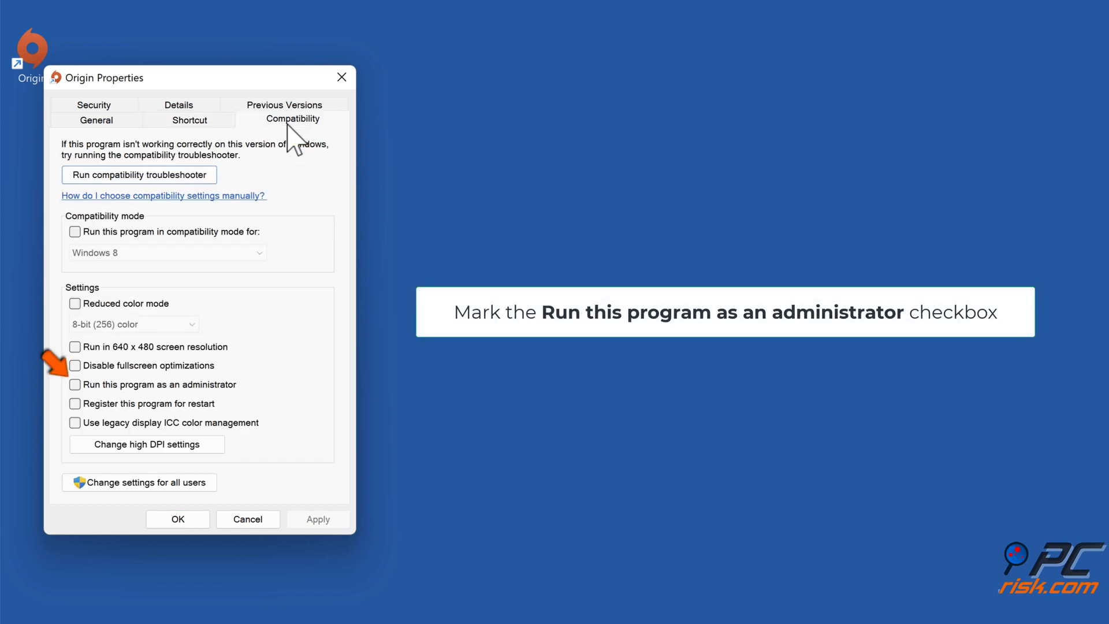
mouse_move(82, 403)
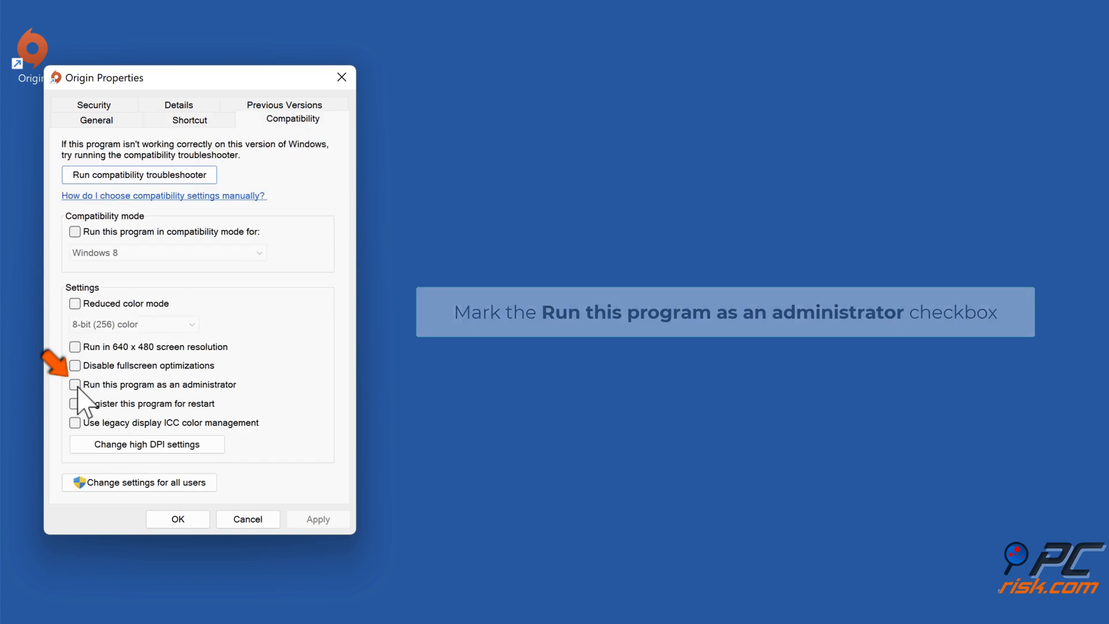
left_click(75, 383)
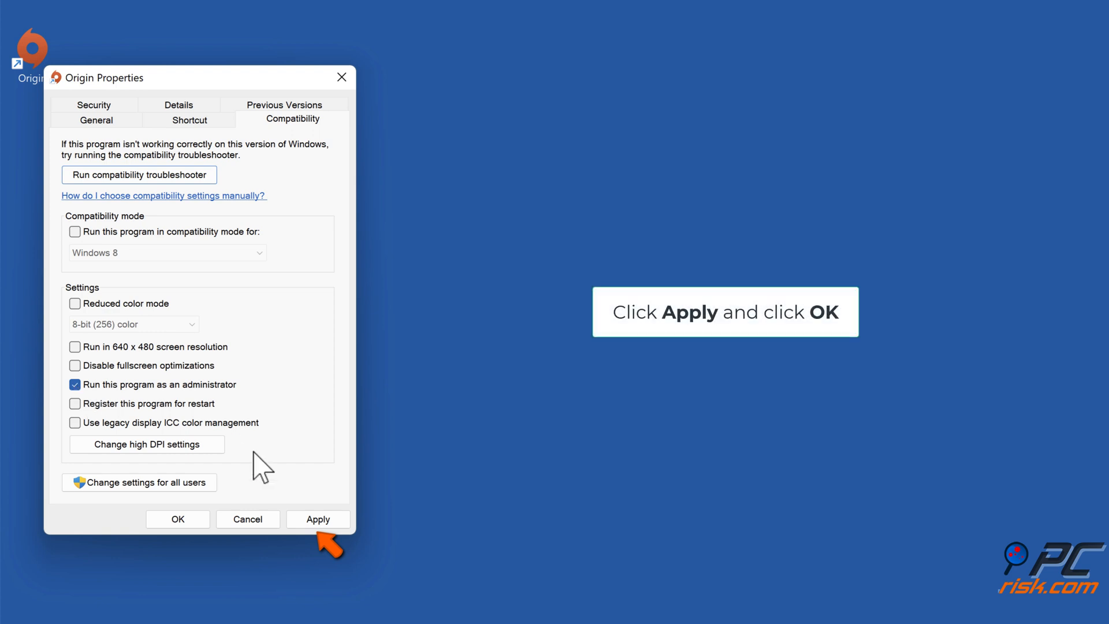
left_click(318, 519)
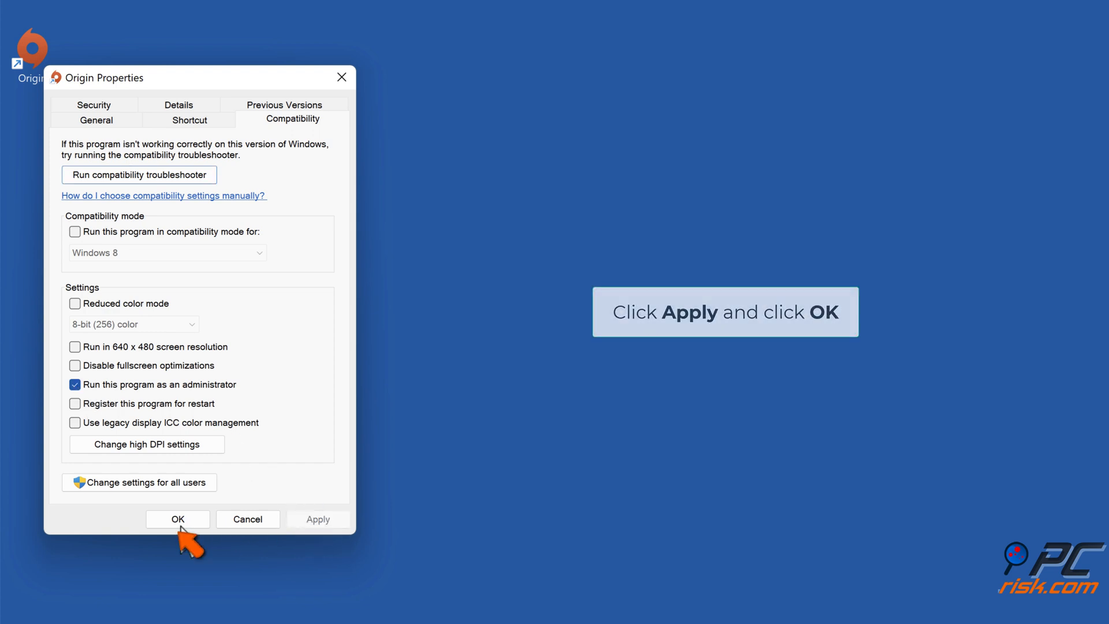
left_click(178, 518)
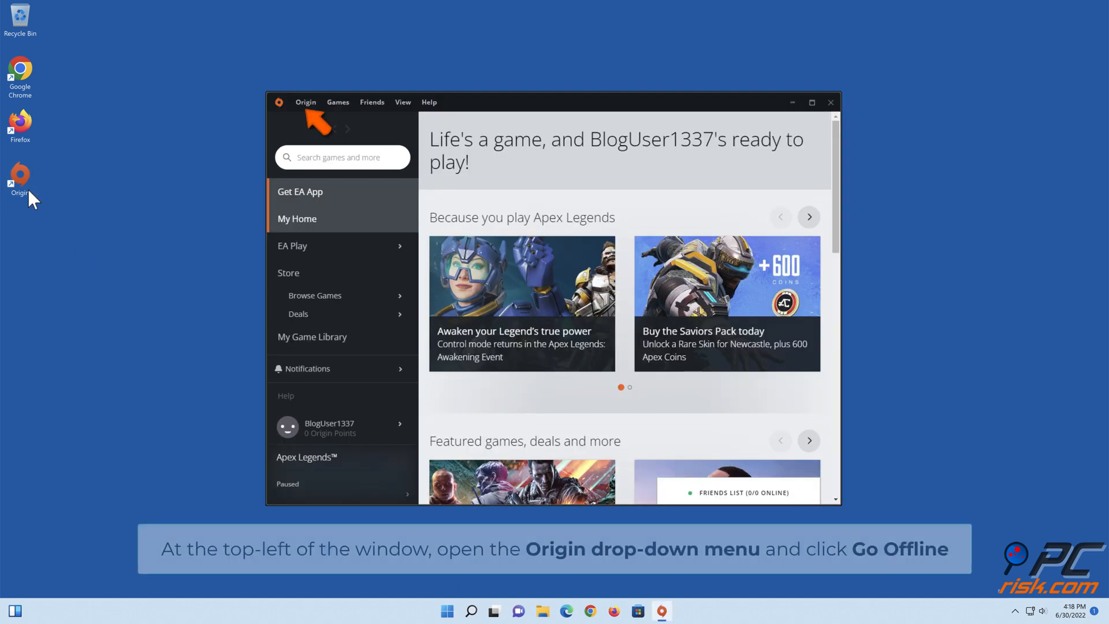
mouse_move(215, 178)
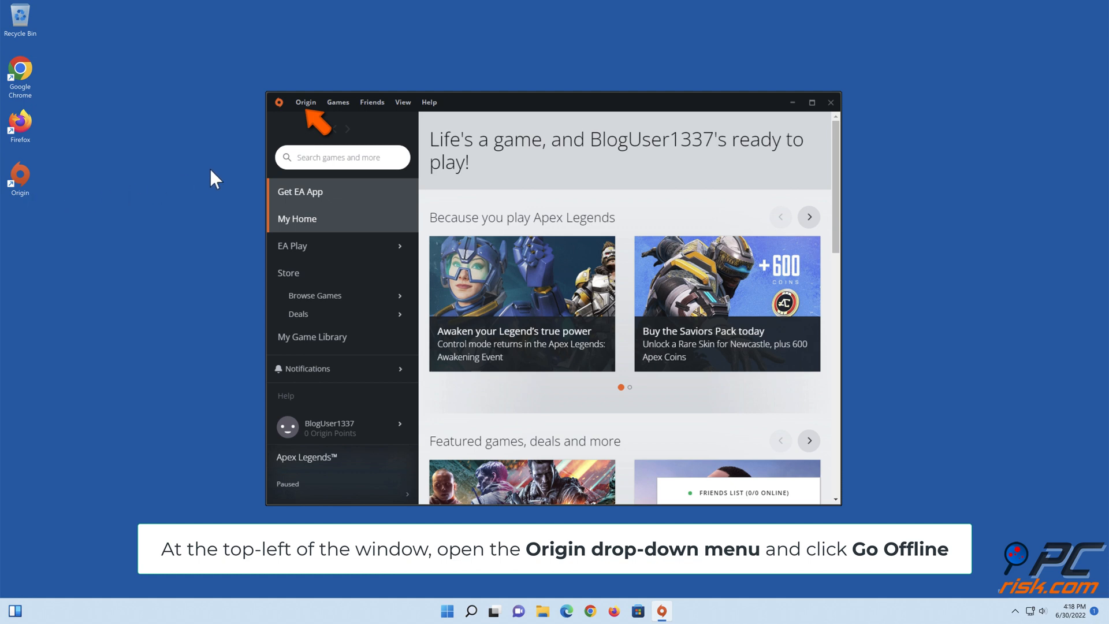
Switch Origin to offline mode and cancel the paused Apex Legends download, confirming with Yes.
left_click(305, 102)
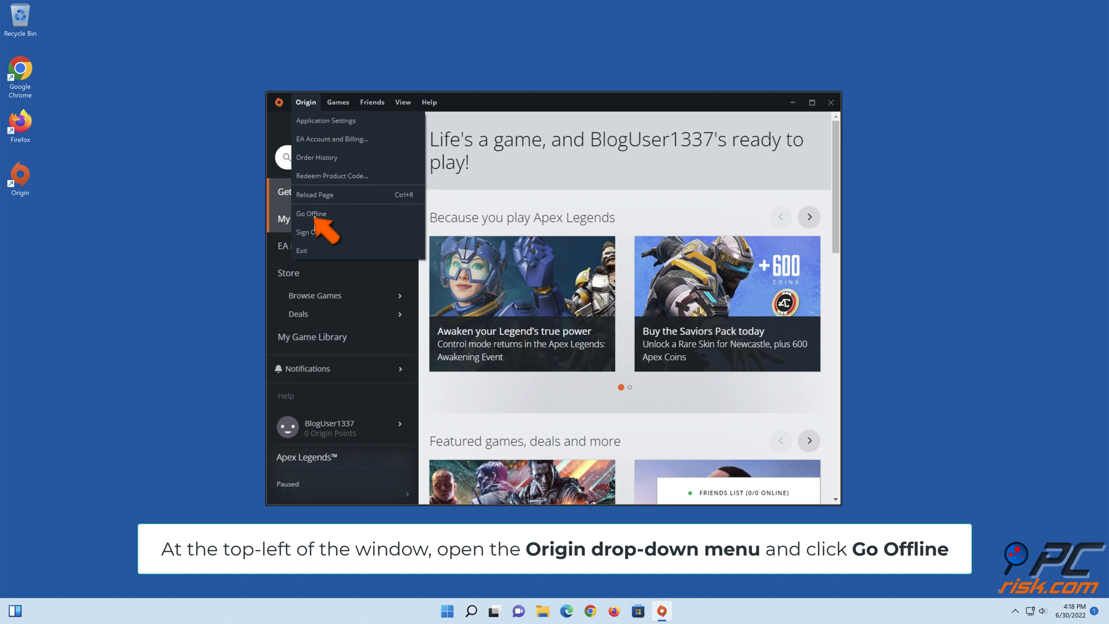
left_click(311, 214)
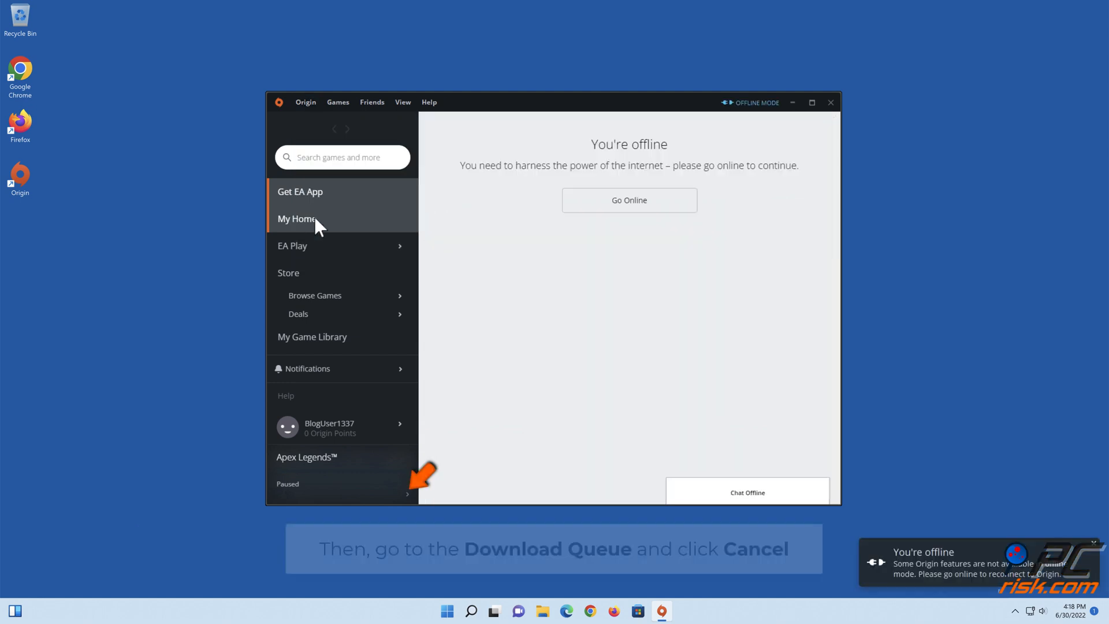
mouse_move(391, 499)
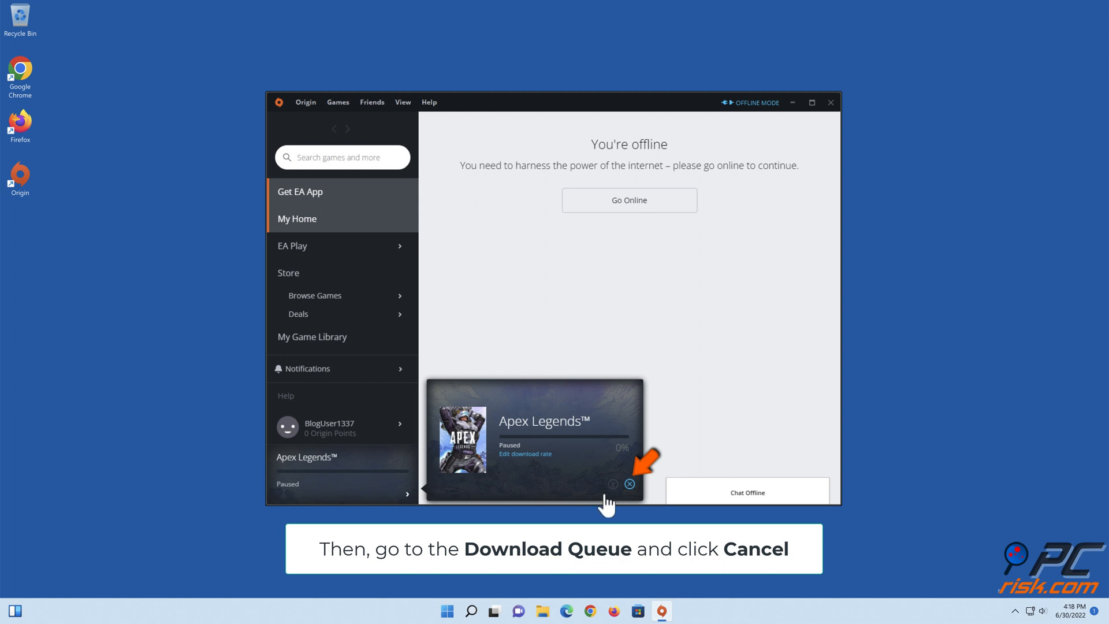
left_click(628, 484)
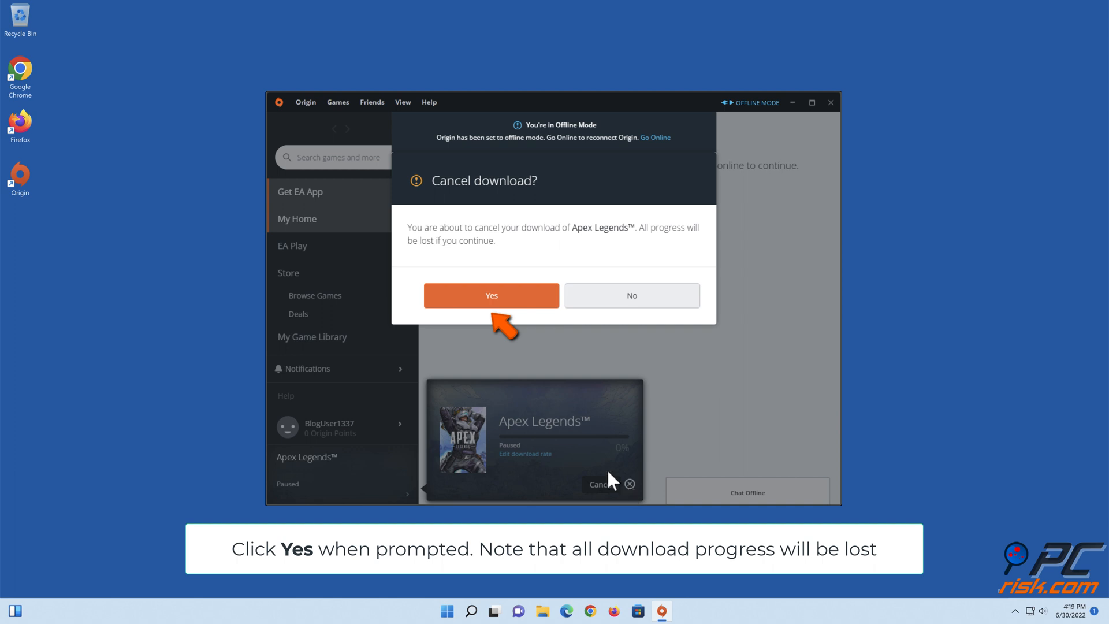
left_click(491, 295)
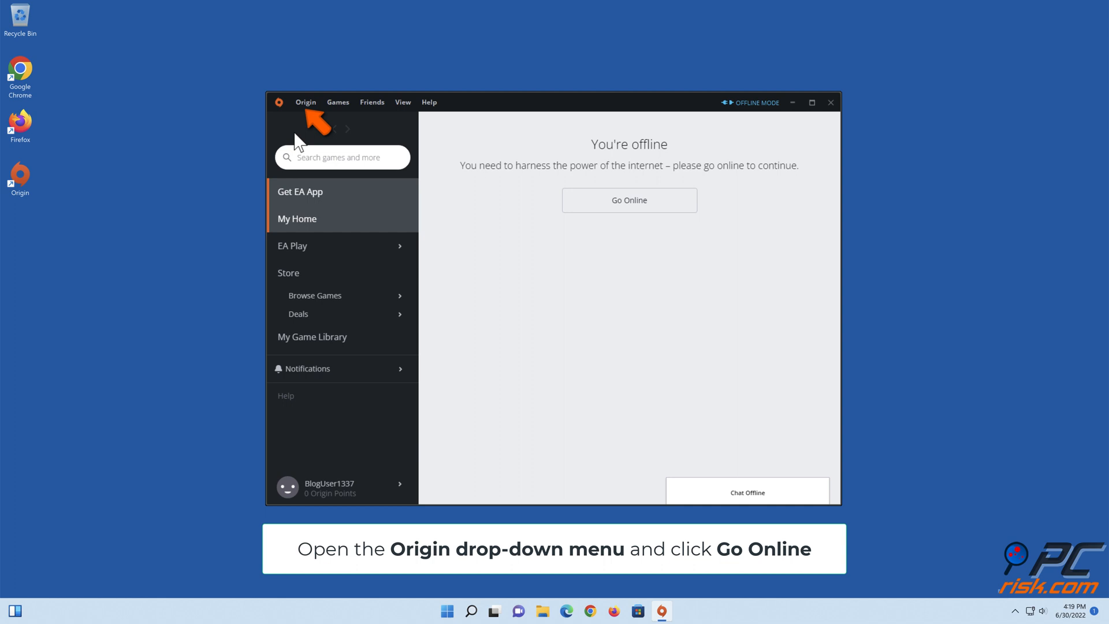
Bring Origin back online so the signed-in home page loads.
left_click(305, 102)
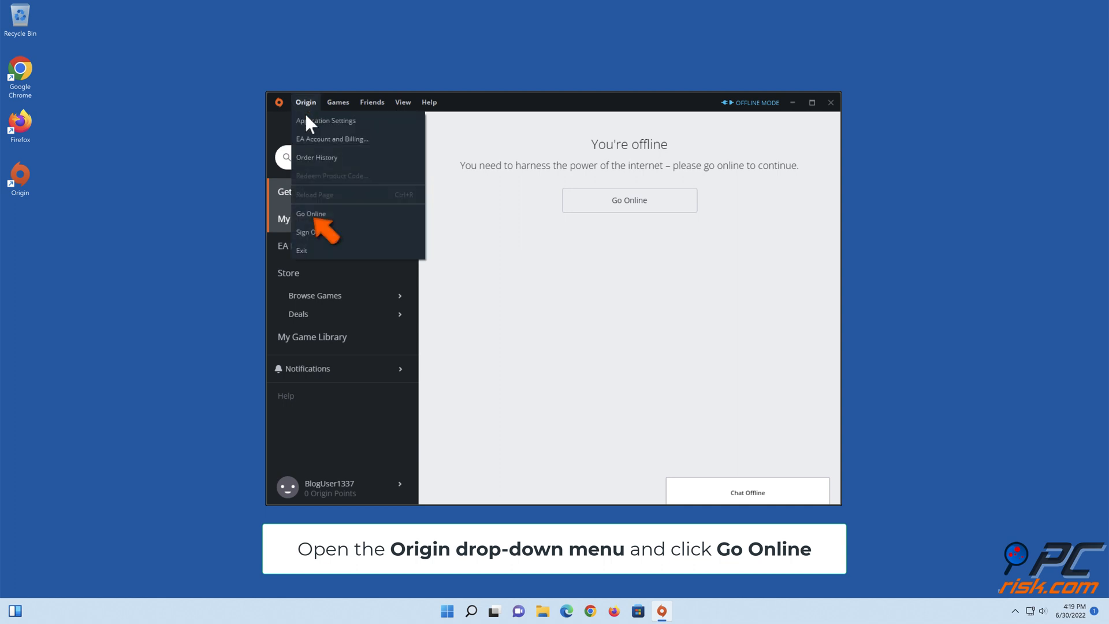
left_click(311, 213)
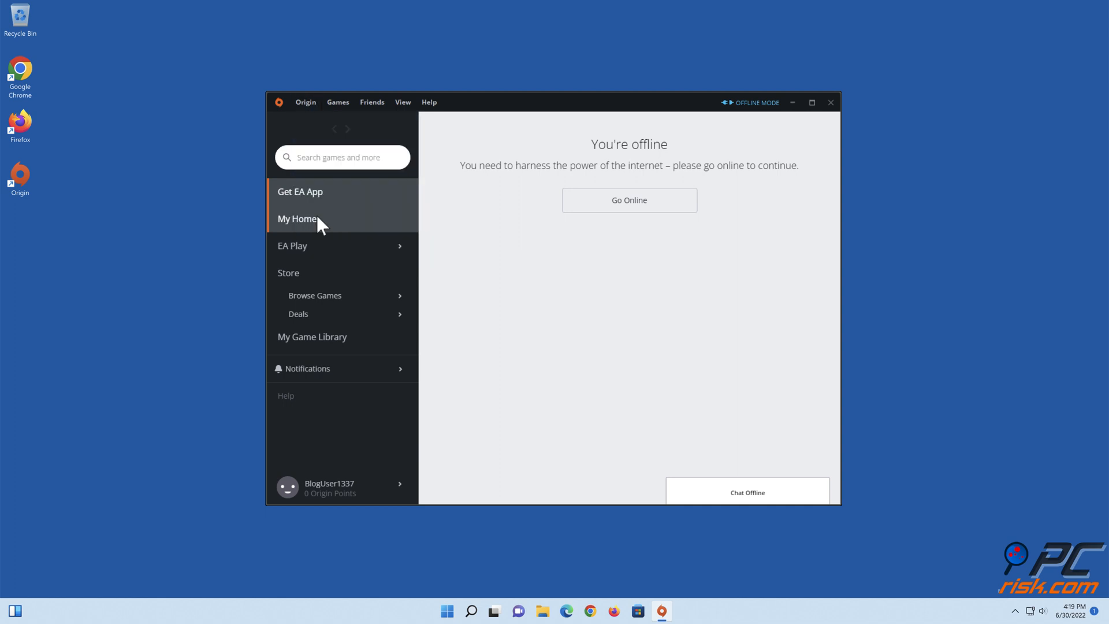
left_click(628, 200)
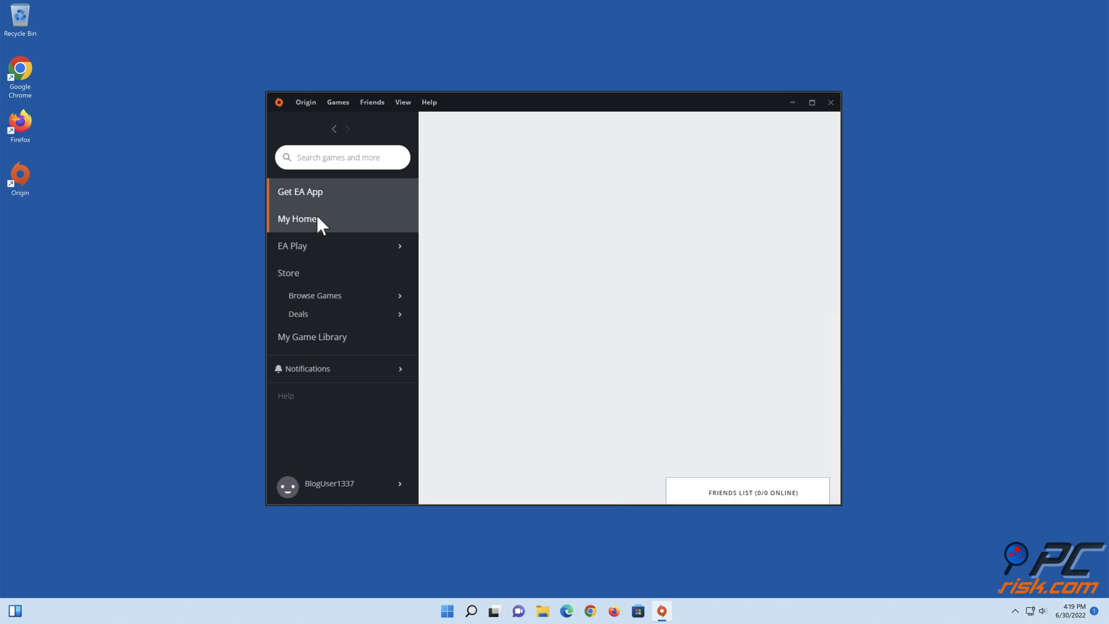
left_click(297, 219)
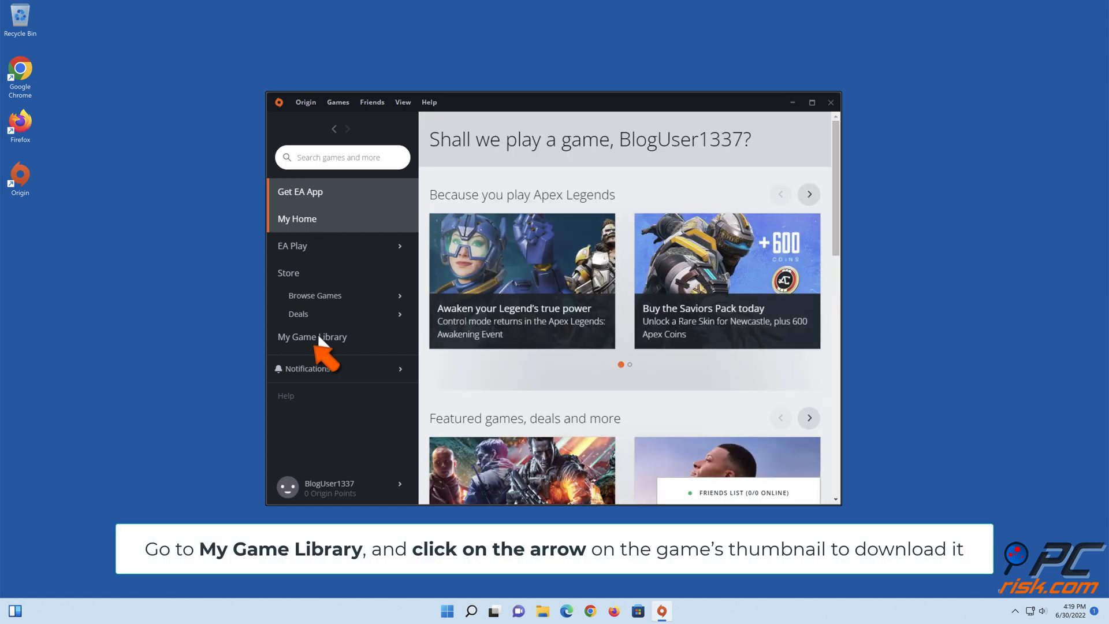
Start the Apex Legends download from My Game Library, accepting English US and the default install location.
left_click(312, 336)
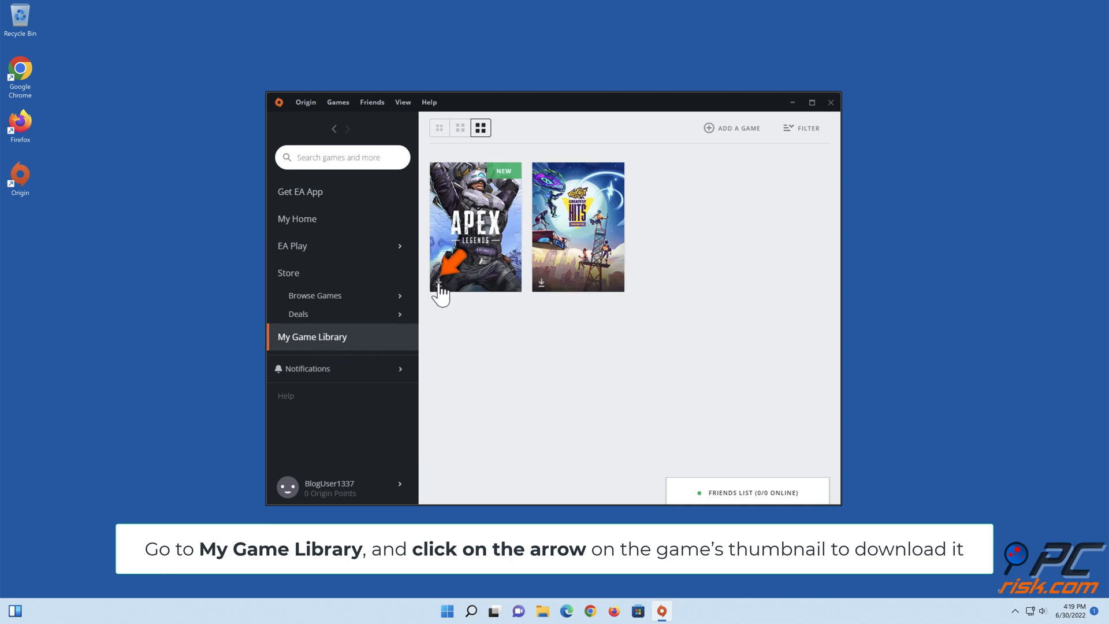
left_click(439, 286)
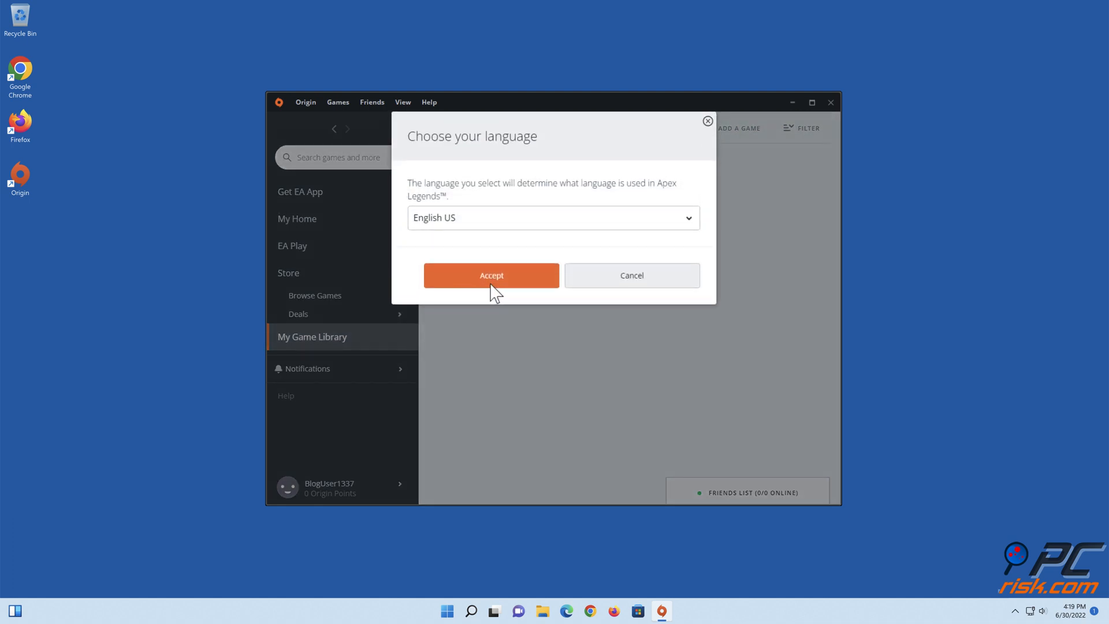
left_click(491, 275)
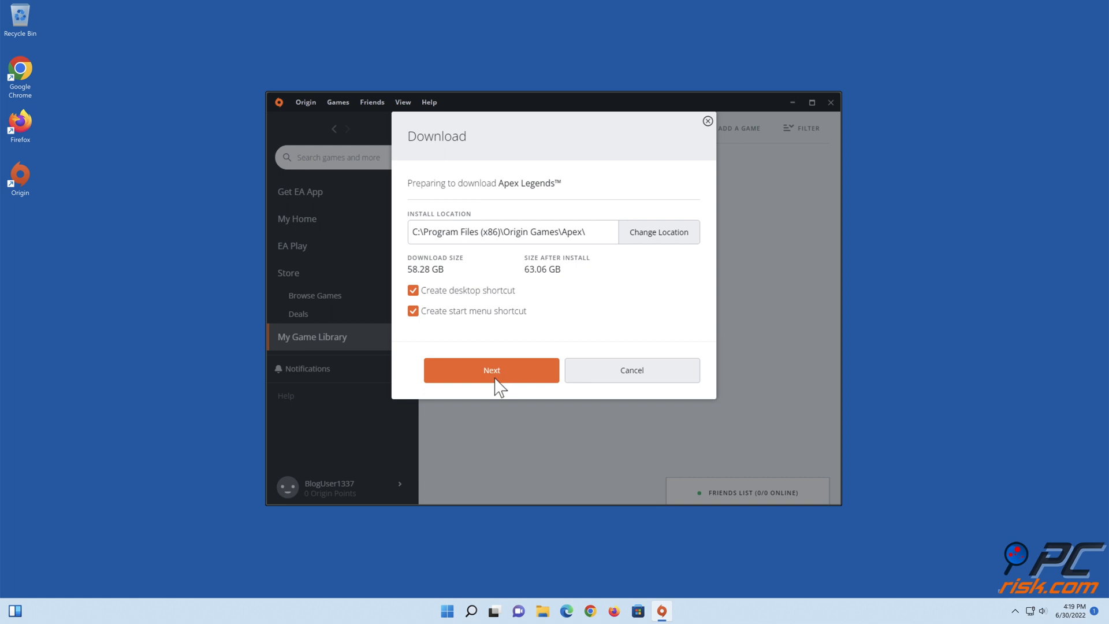
left_click(491, 370)
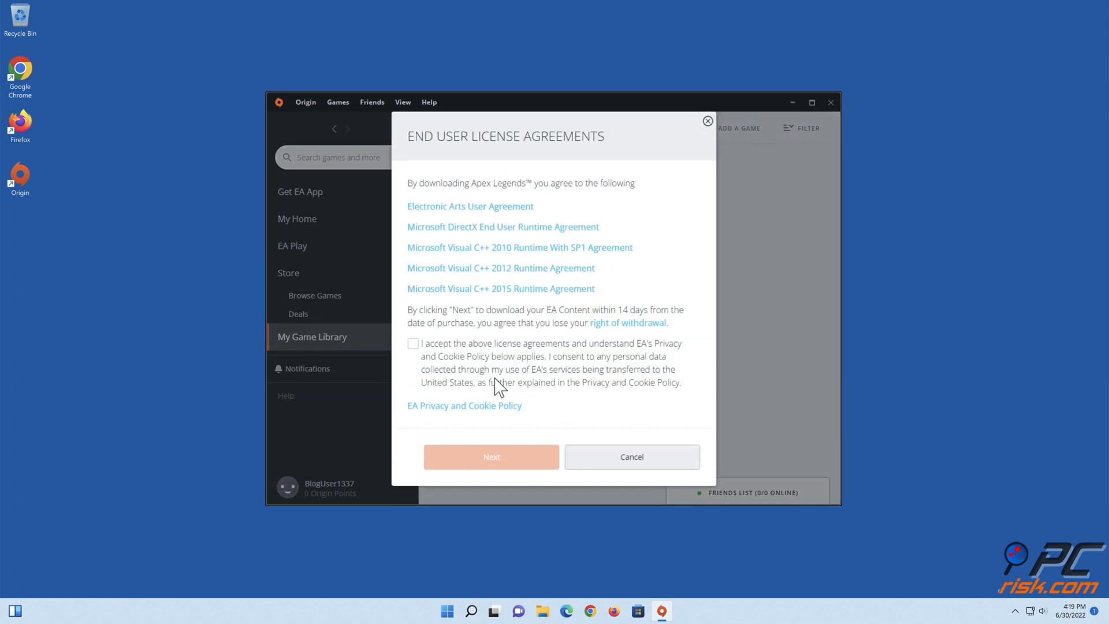
Agree to the EULA so Apex Legends begins downloading, then close the Origin window.
left_click(413, 344)
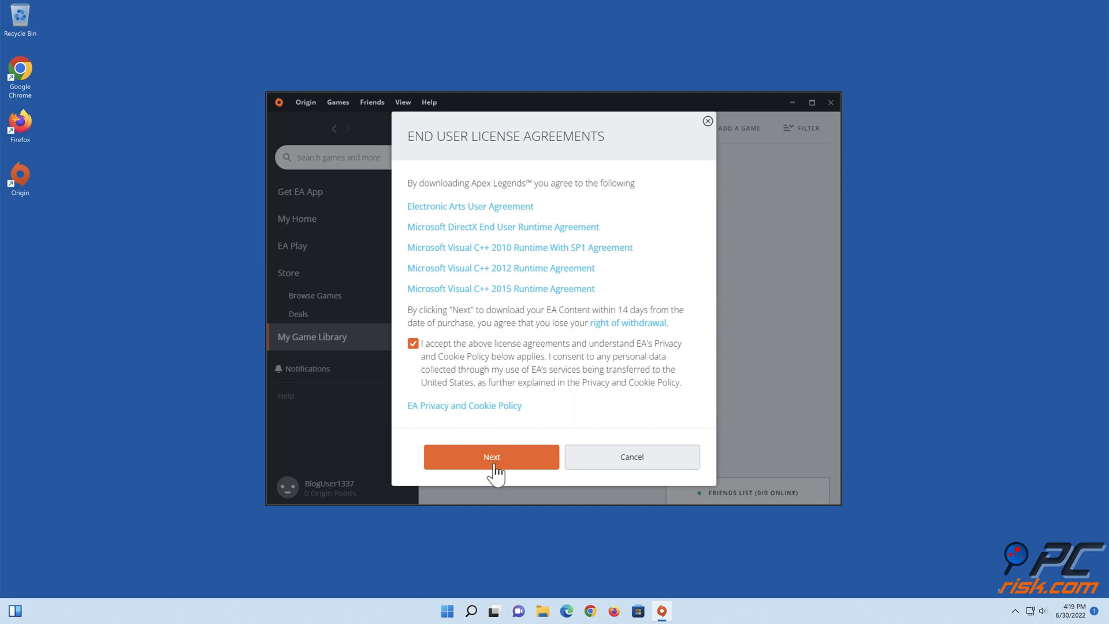
left_click(491, 457)
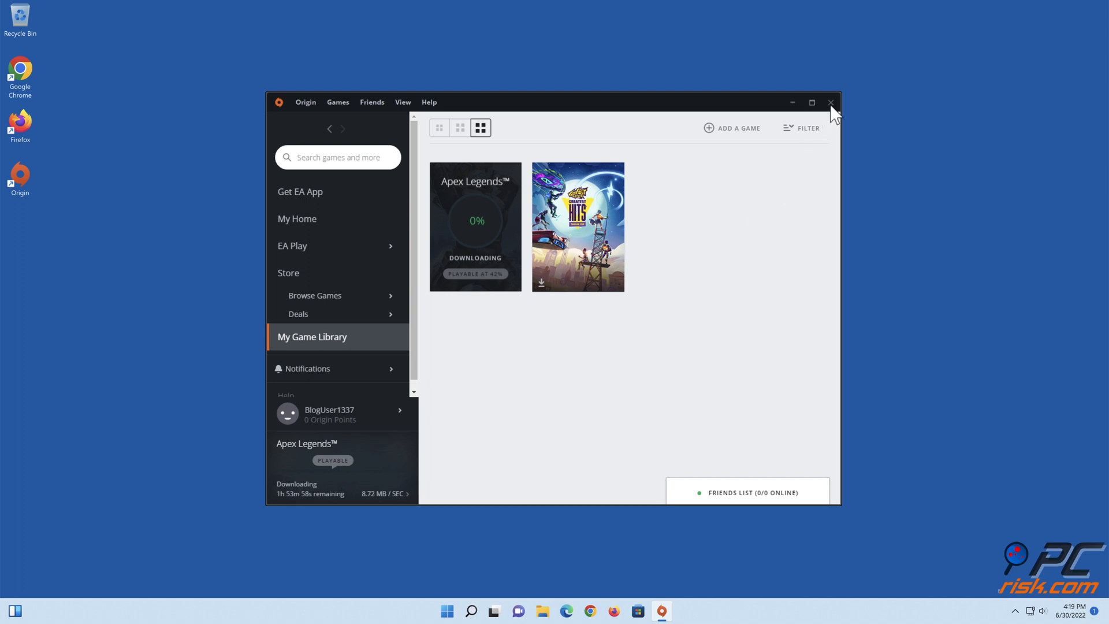
left_click(832, 102)
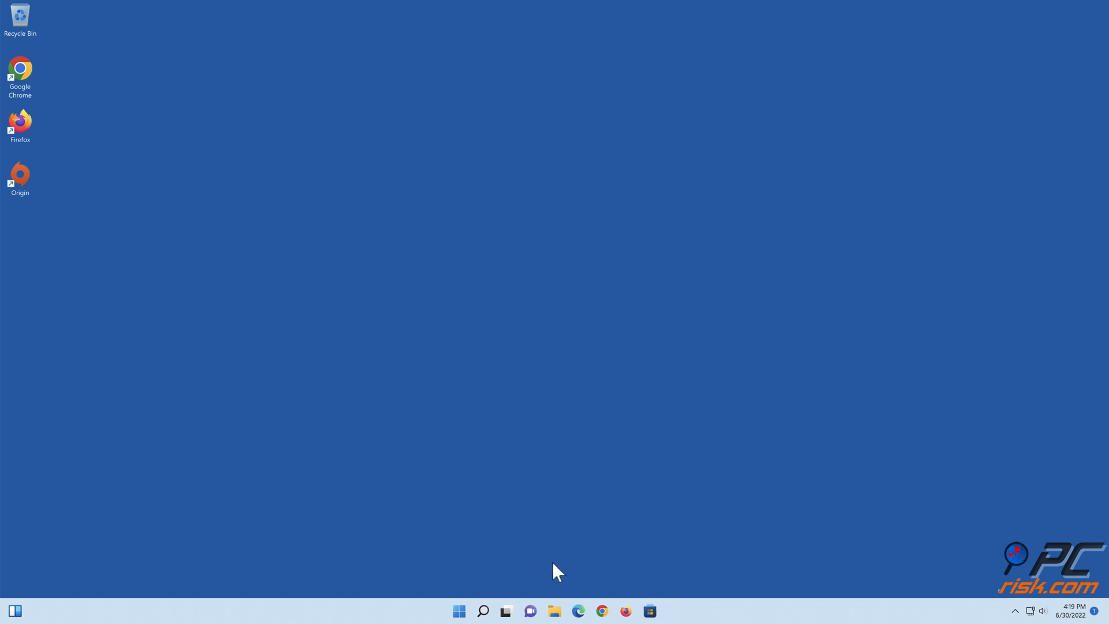
left_click(20, 174)
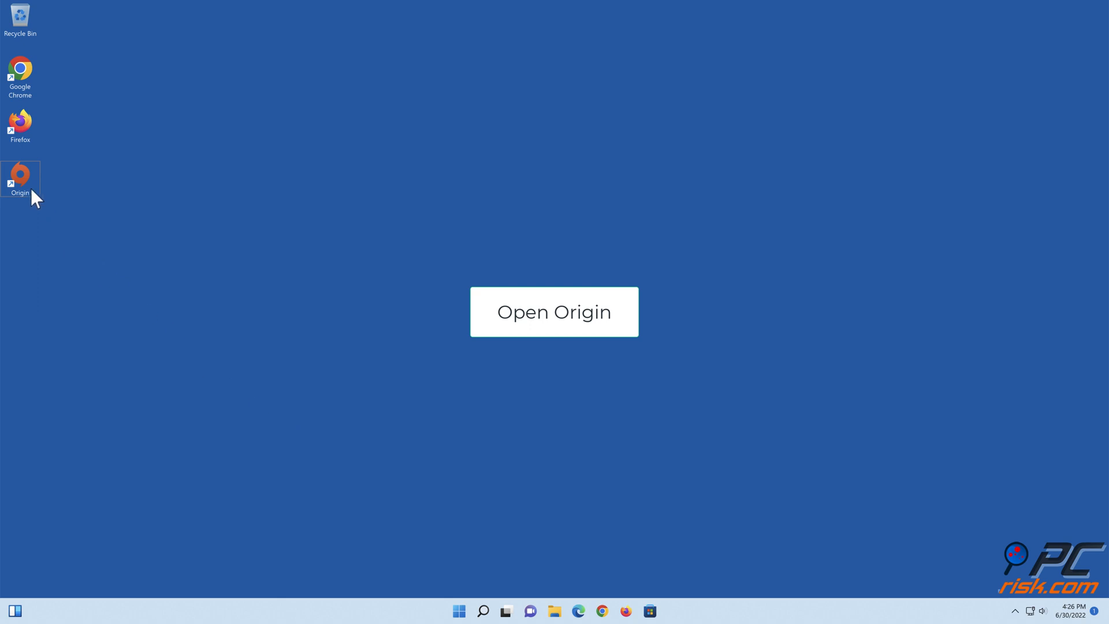
Relaunch Origin and exit it fully from its application menu.
left_click(553, 311)
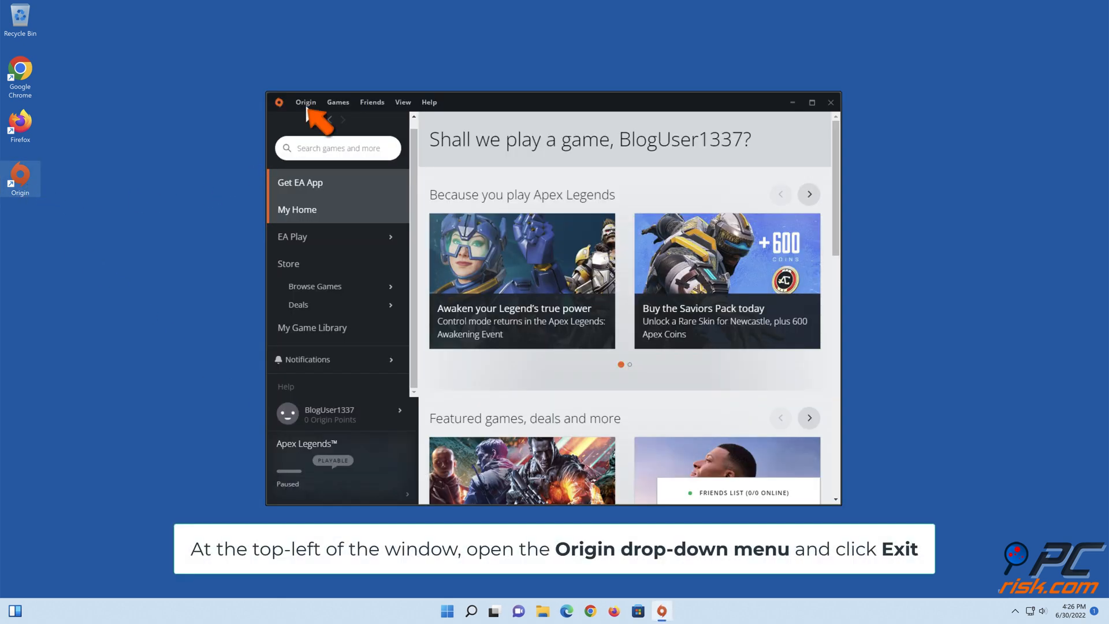
left_click(305, 102)
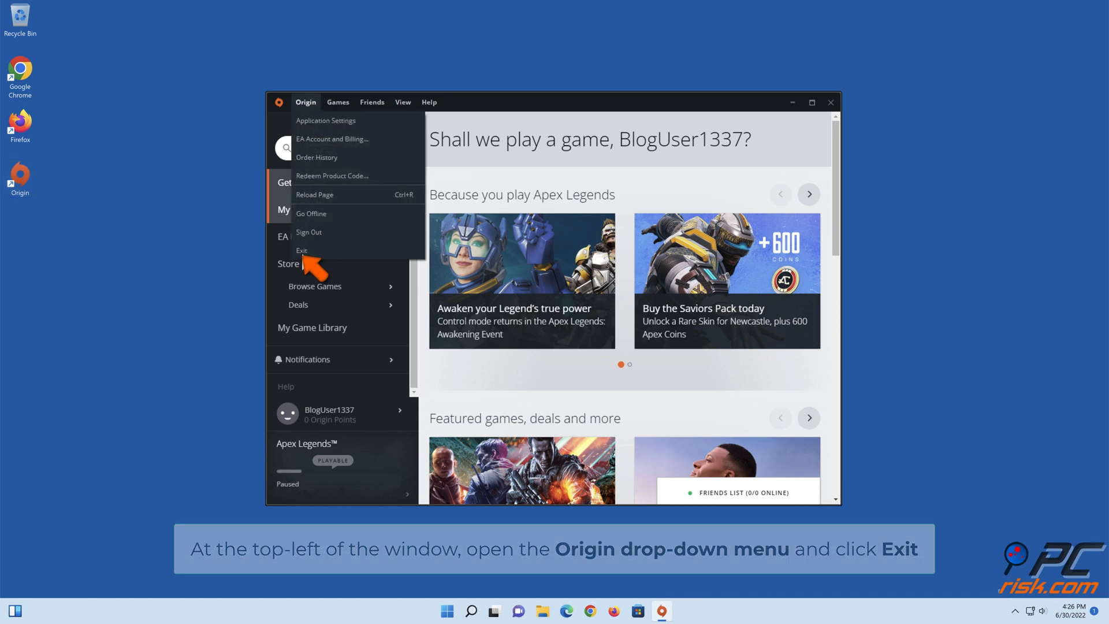
left_click(302, 251)
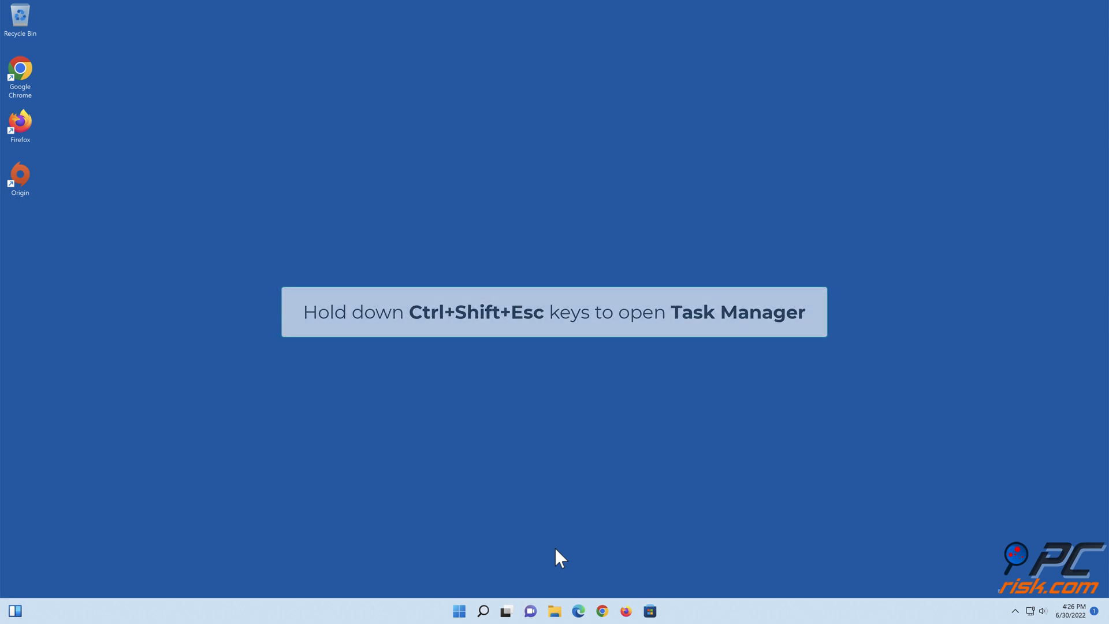
End the OriginWebHelperService (32 bit) process in Task Manager and close Task Manager.
key("ctrl+shift+esc")
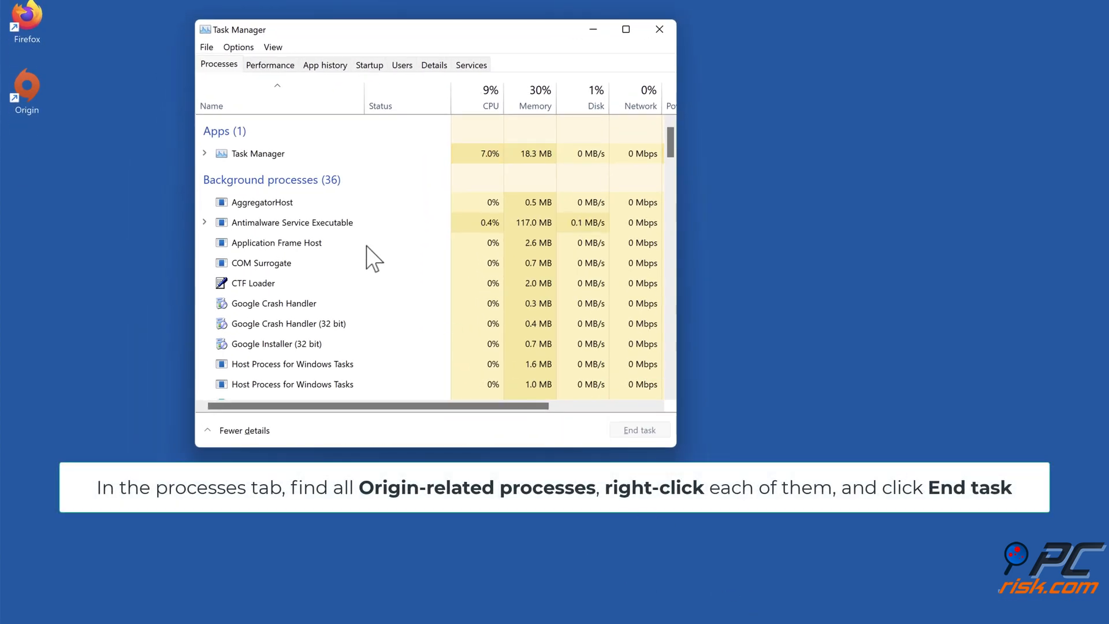
scroll("down", 3)
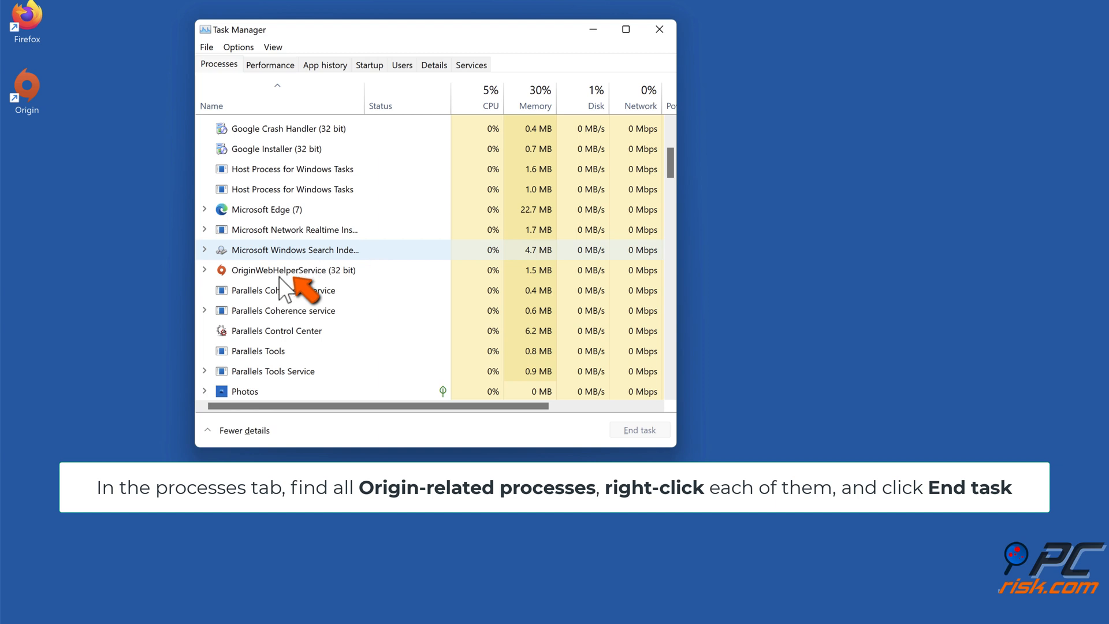
right_click(290, 269)
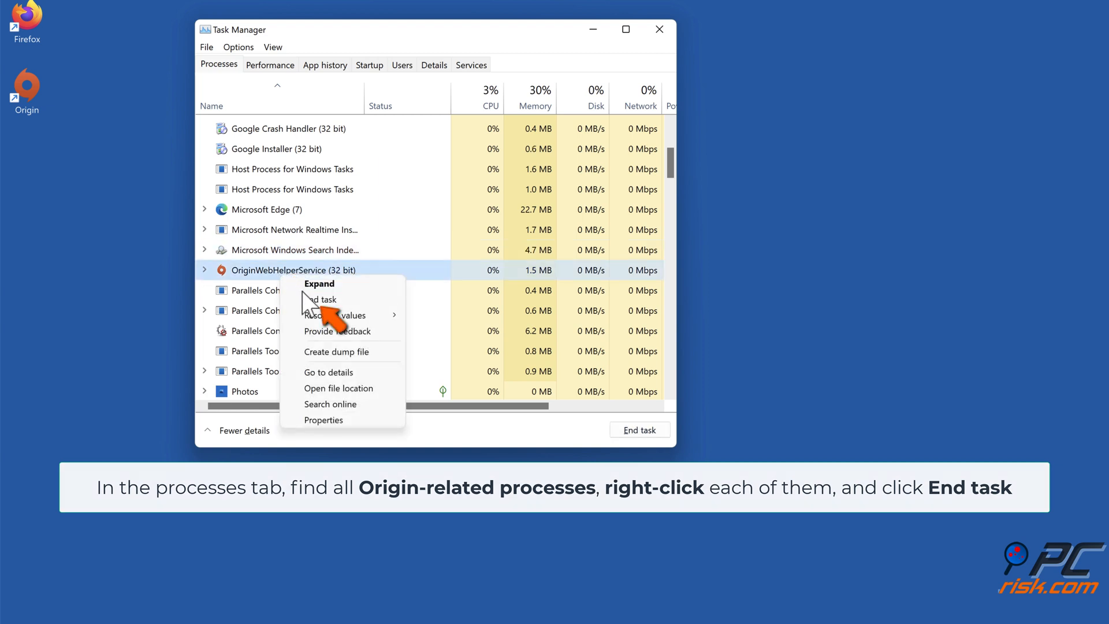
left_click(321, 299)
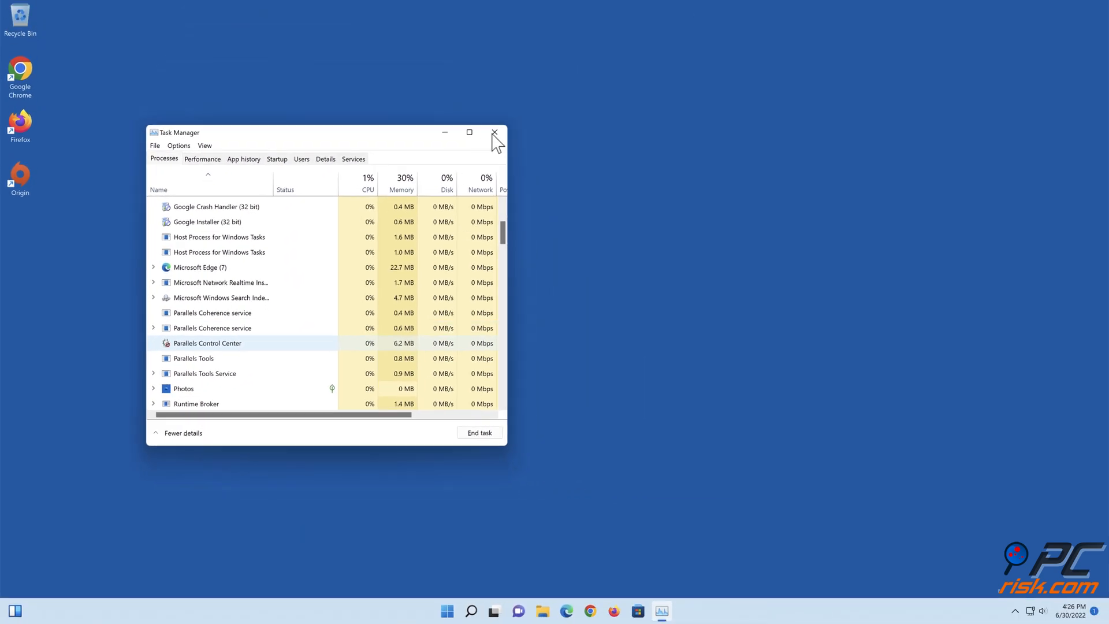
left_click(495, 132)
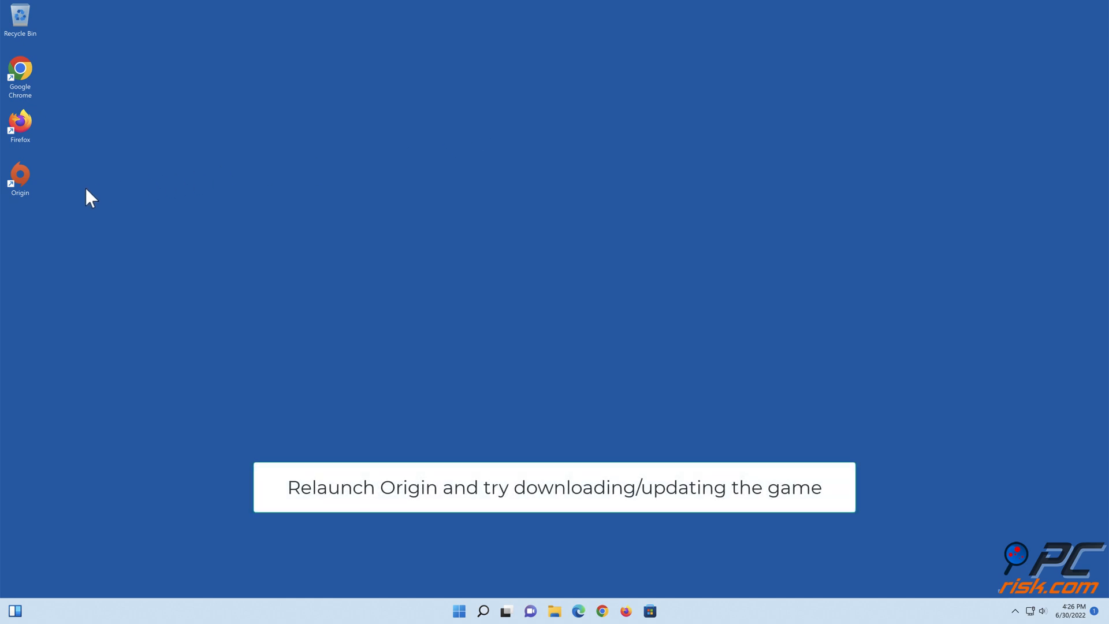
Relaunch Origin from the desktop shortcut, resume the Apex Legends download and close the window.
left_click(19, 173)
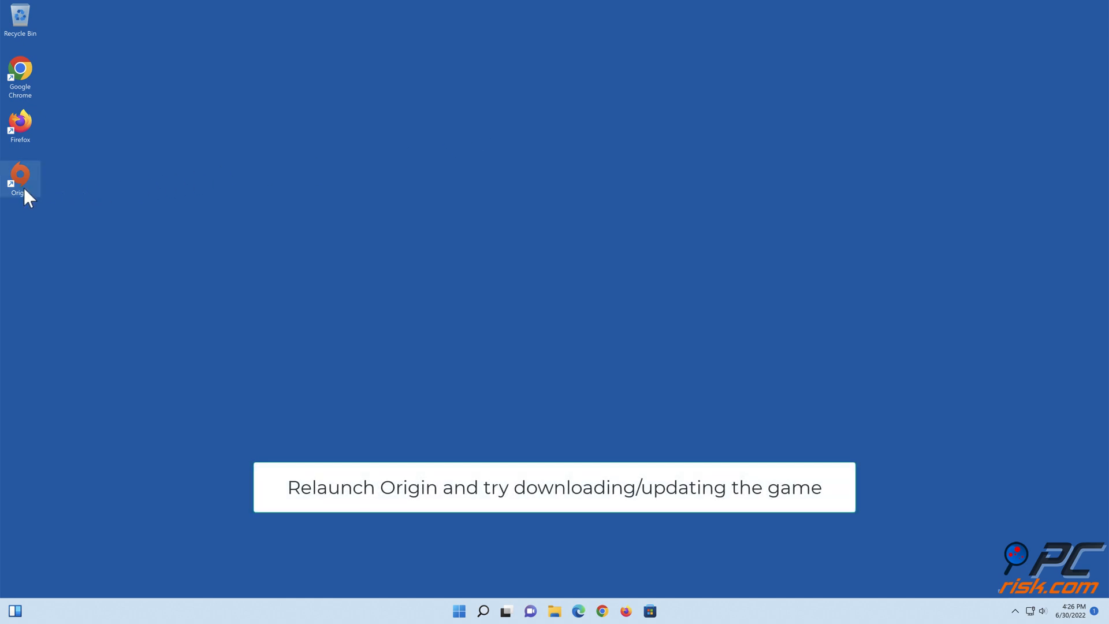
double_click(20, 176)
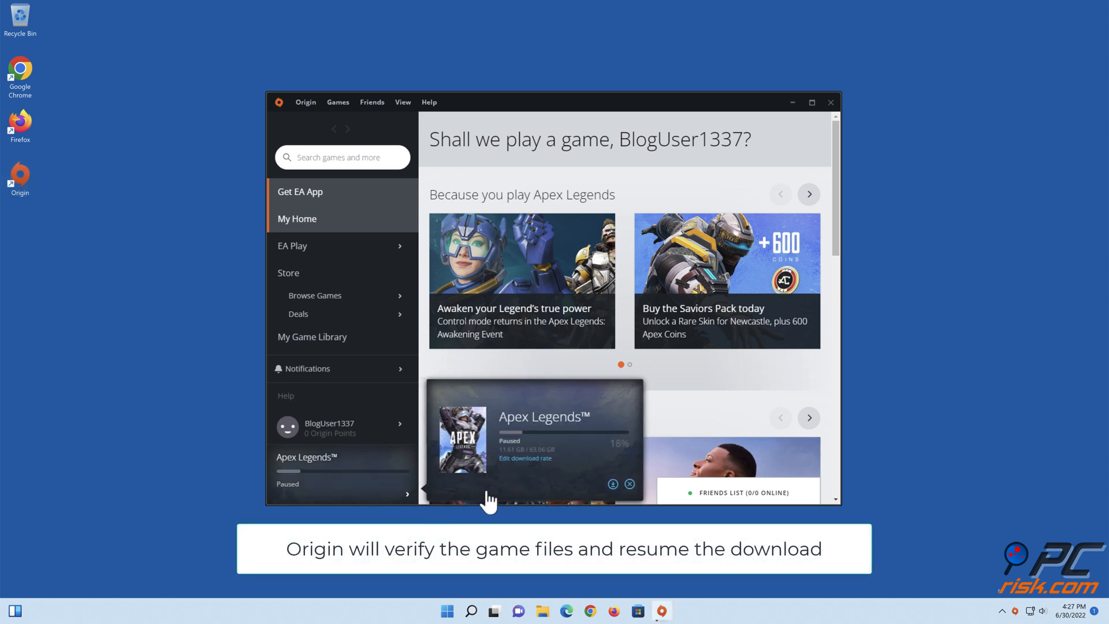
left_click(613, 484)
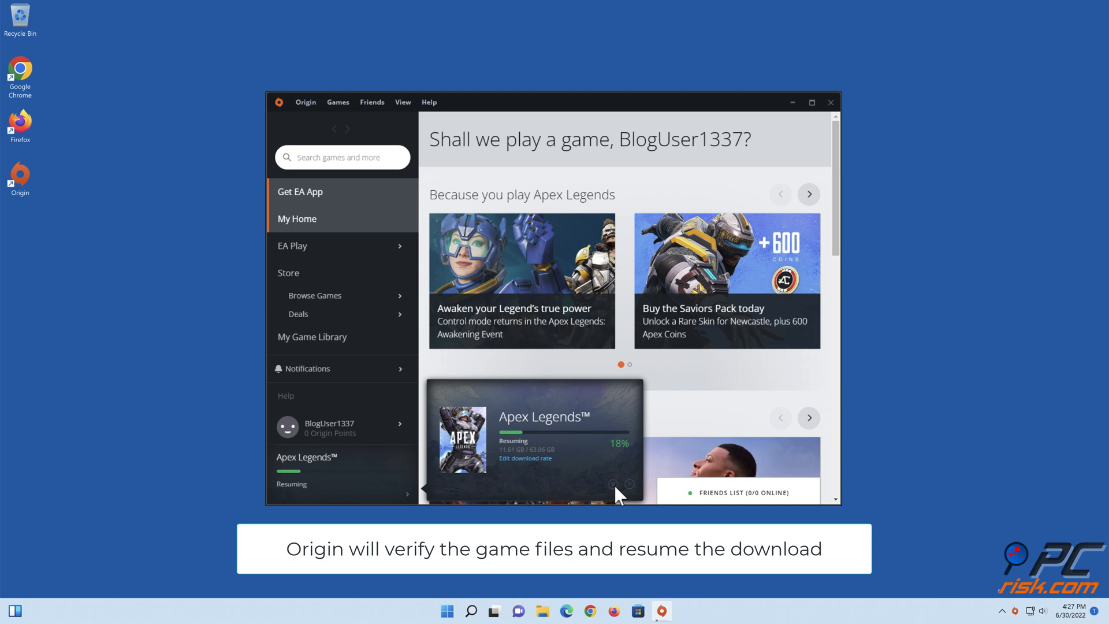
left_click(612, 484)
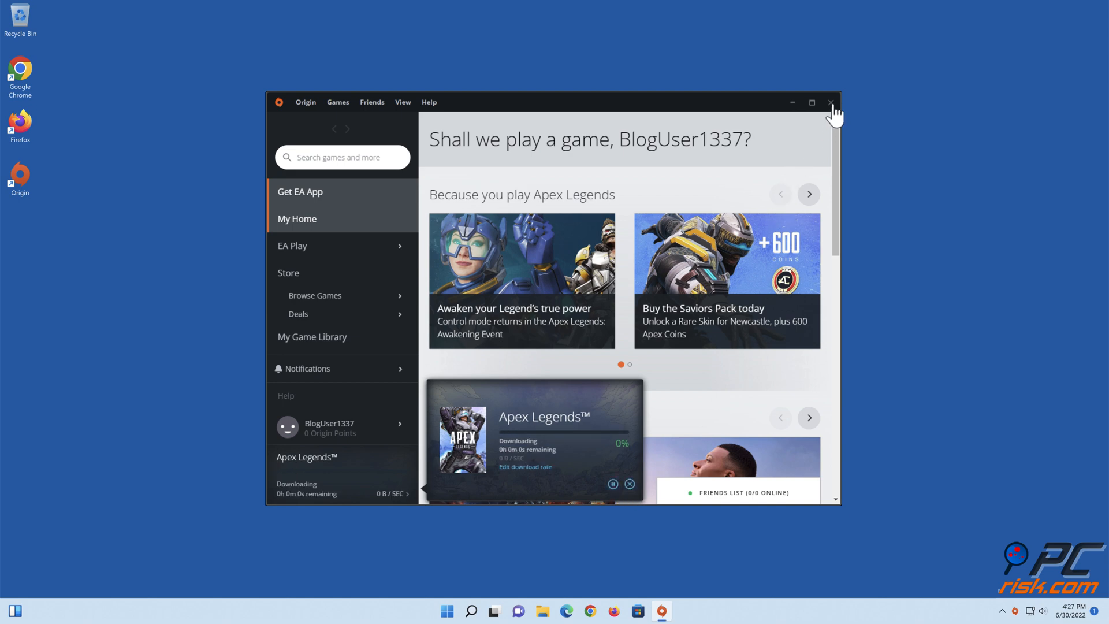
left_click(831, 102)
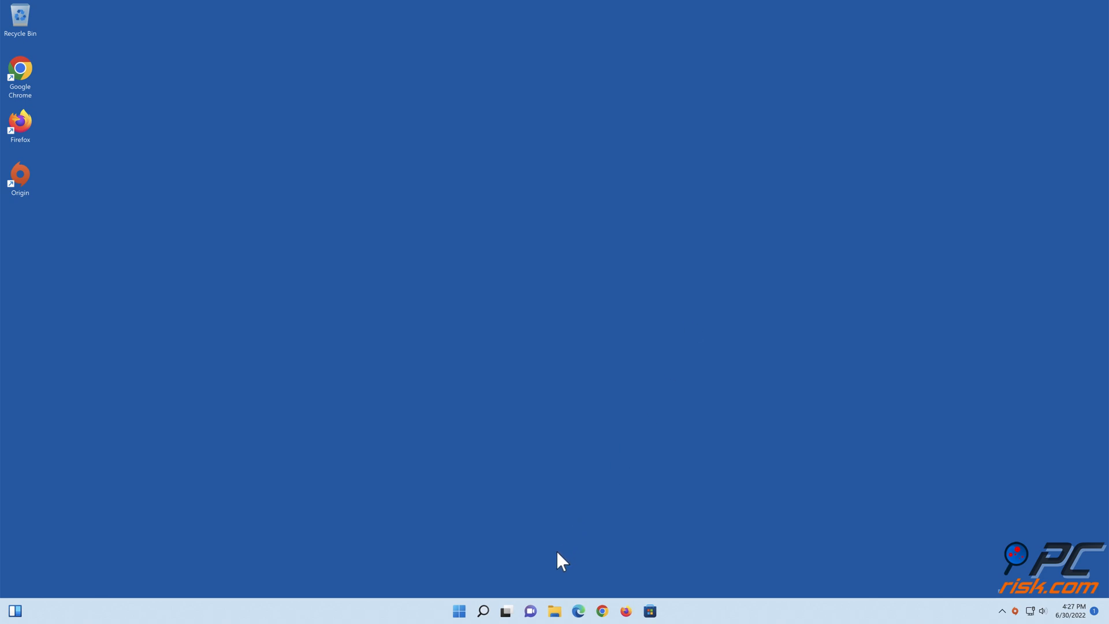
left_click(19, 174)
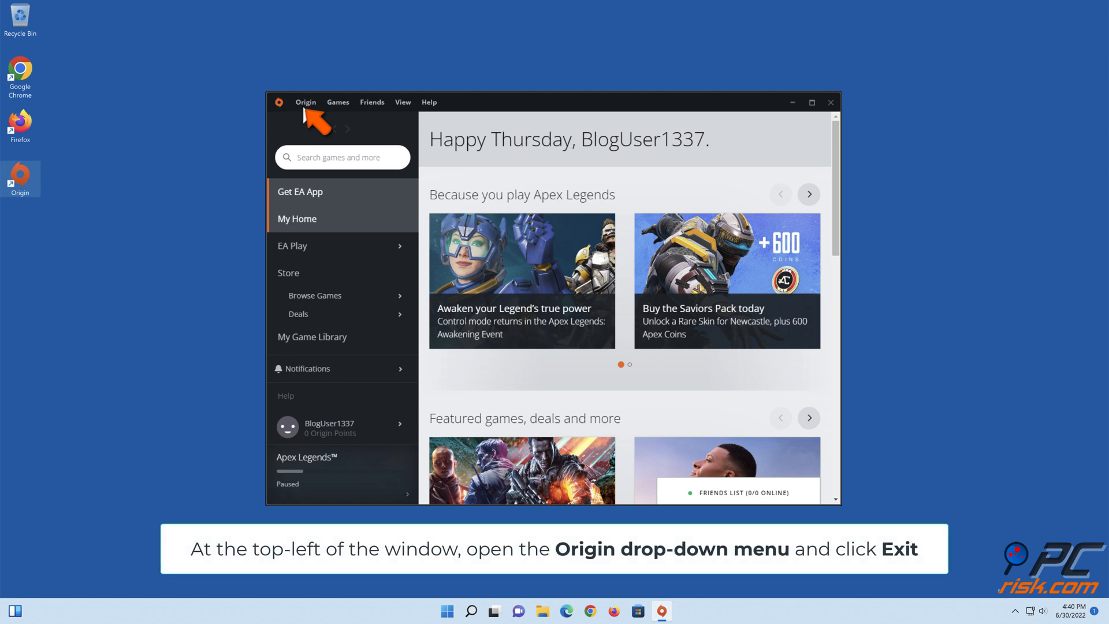
Exit Origin from its application menu, returning to the desktop.
left_click(305, 102)
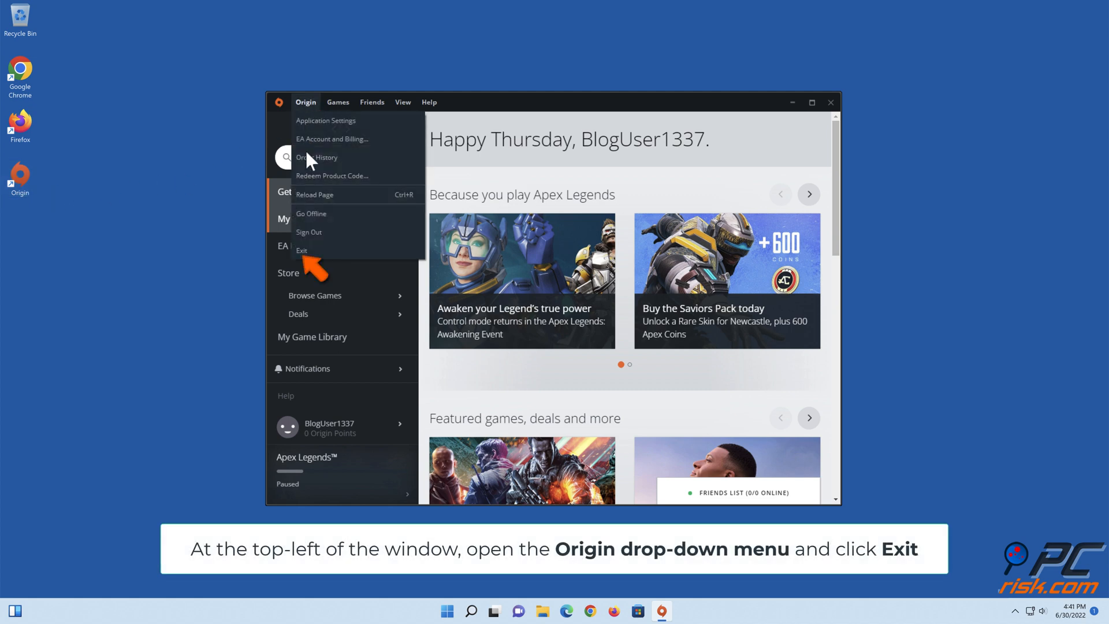
left_click(301, 250)
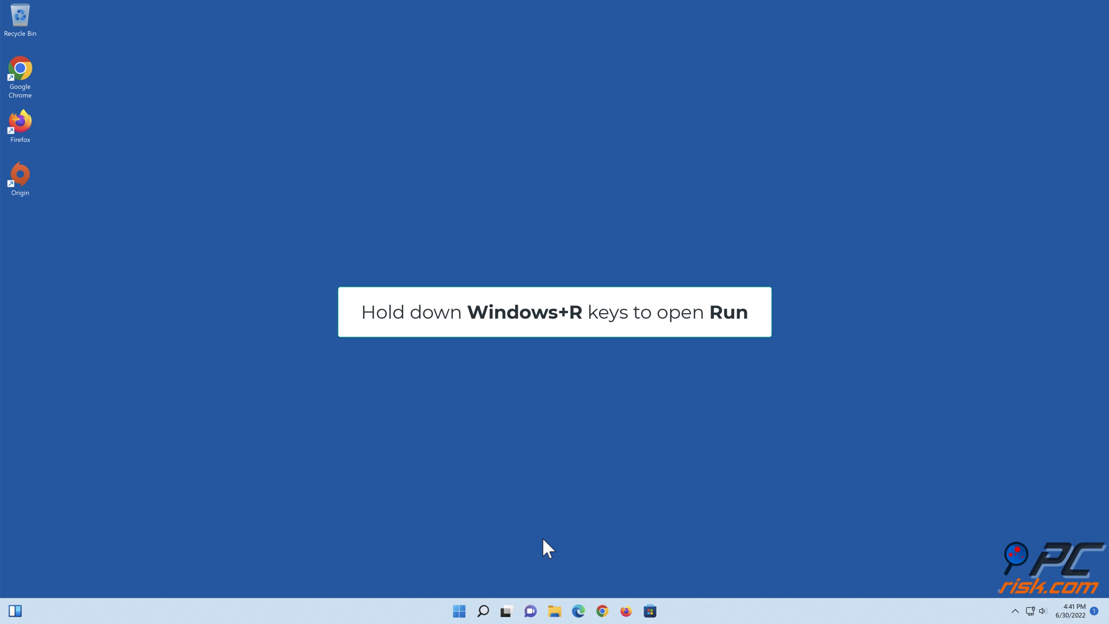
Open the %programdata%/origin folder in File Explorer via Win+R.
key("win+r")
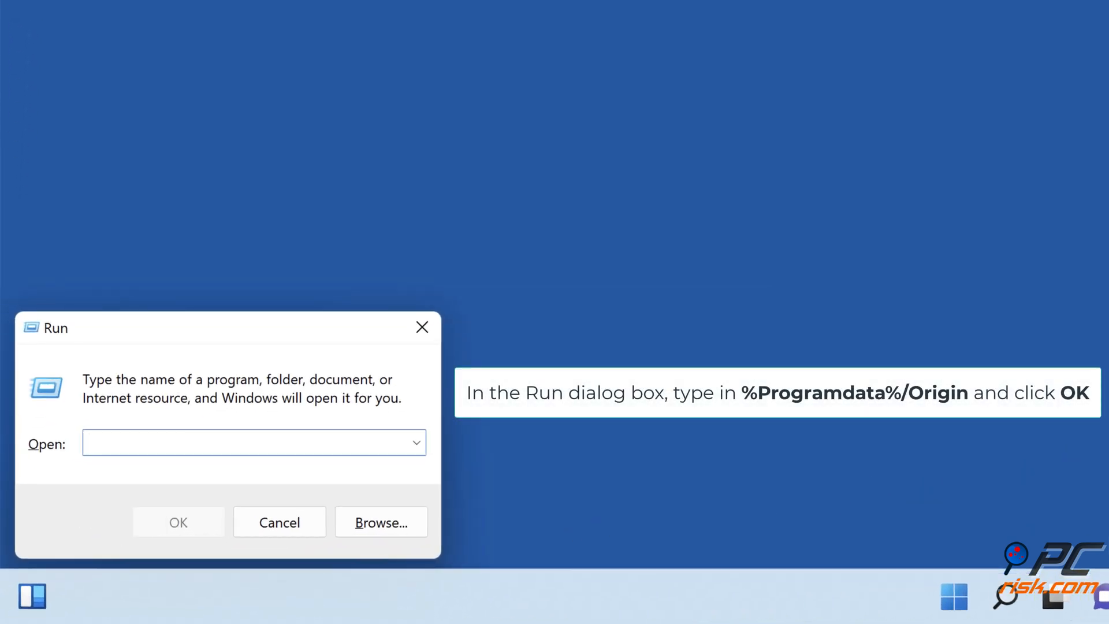
type("%programdata%/origin")
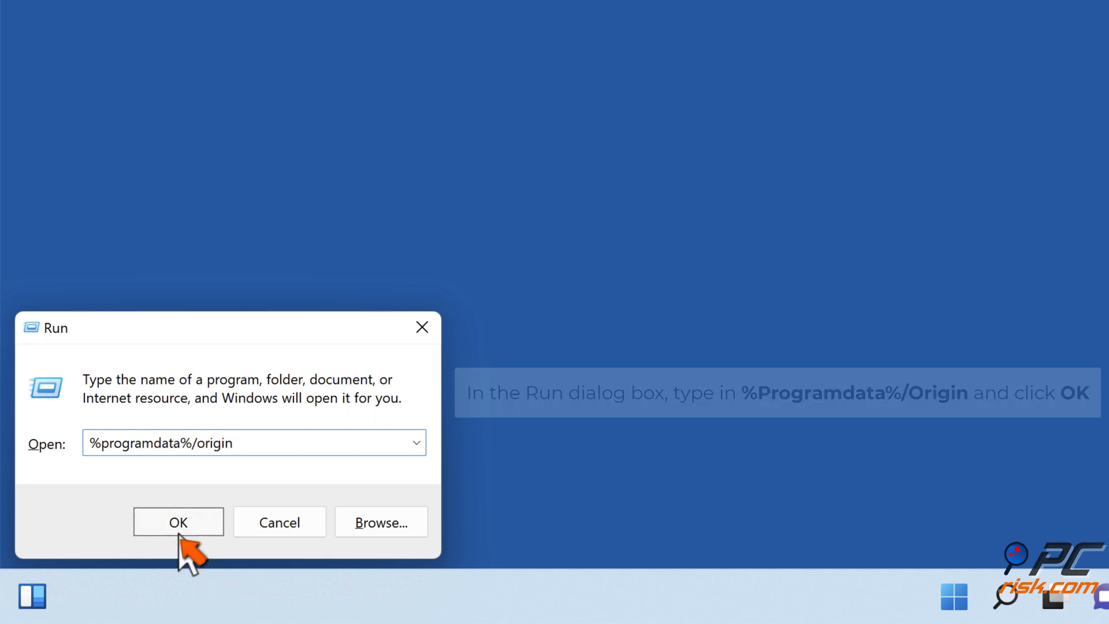
left_click(178, 522)
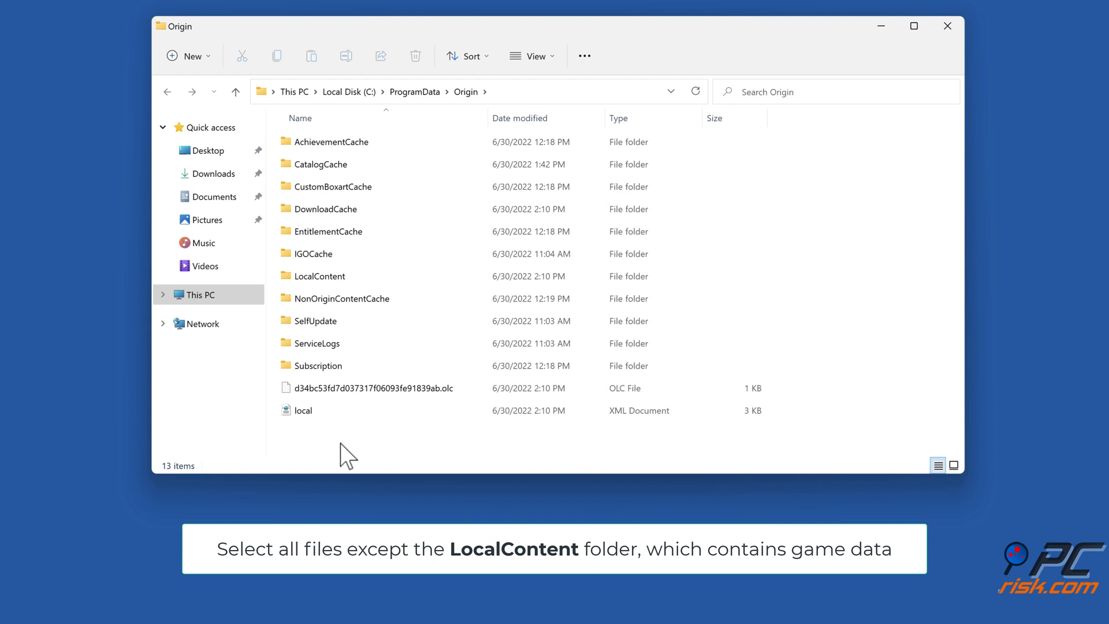
Delete all of ProgramData\Origin except LocalContent and close the folder window.
key("ctrl+a")
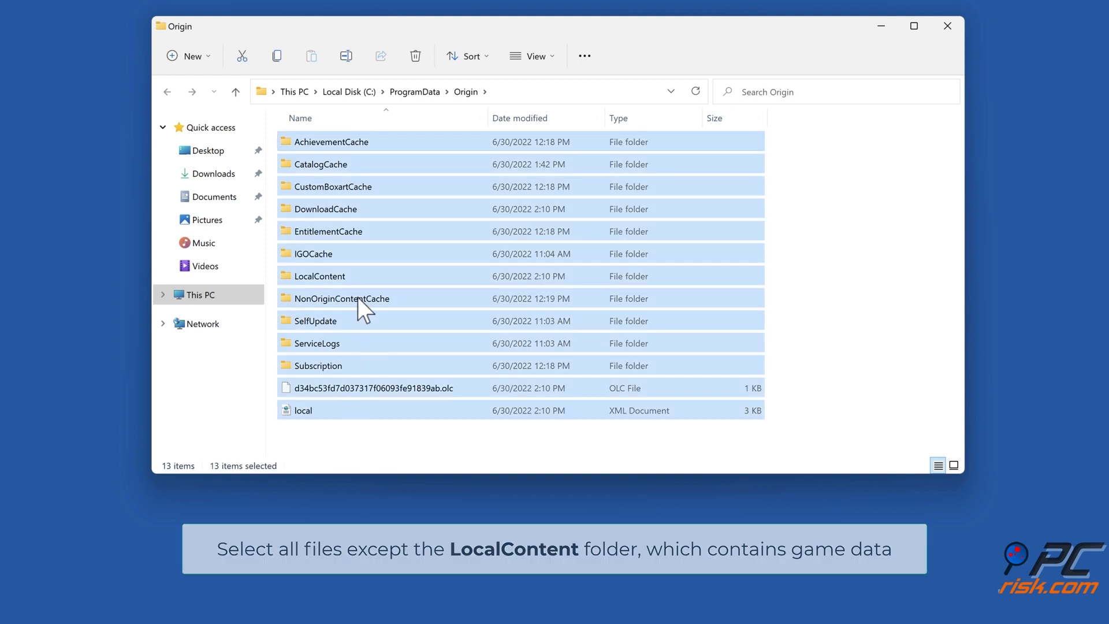
left_click(317, 276)
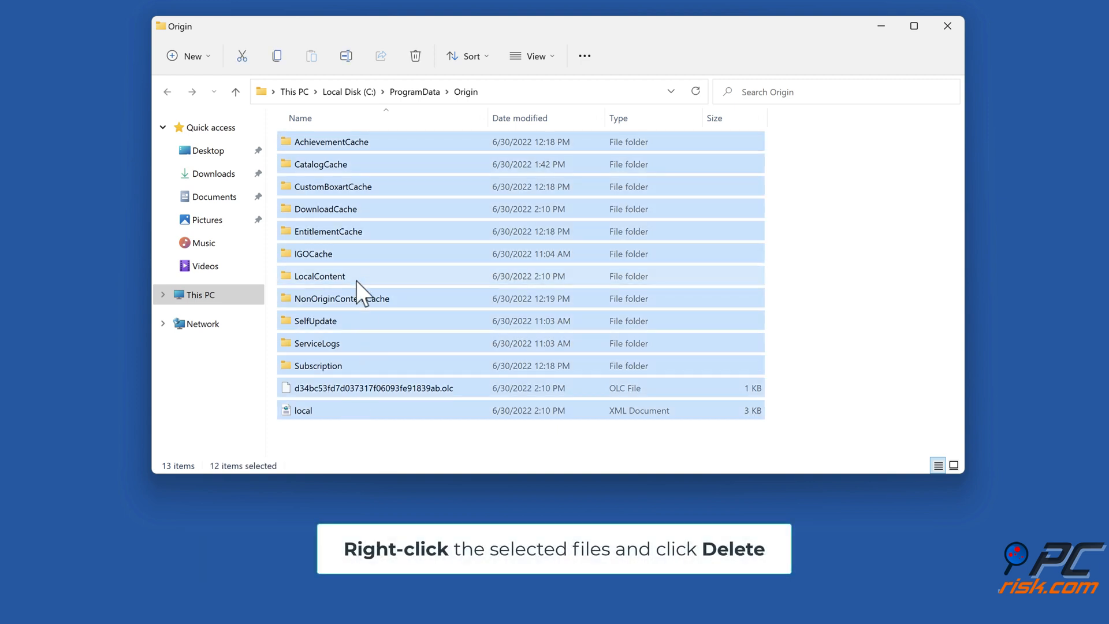
right_click(314, 320)
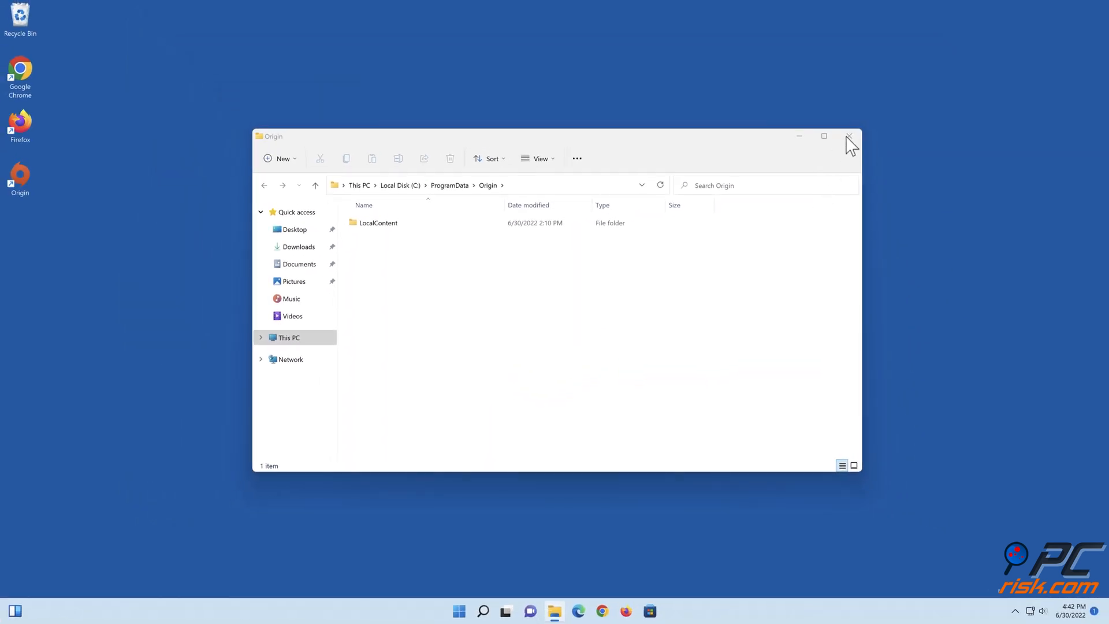
left_click(848, 136)
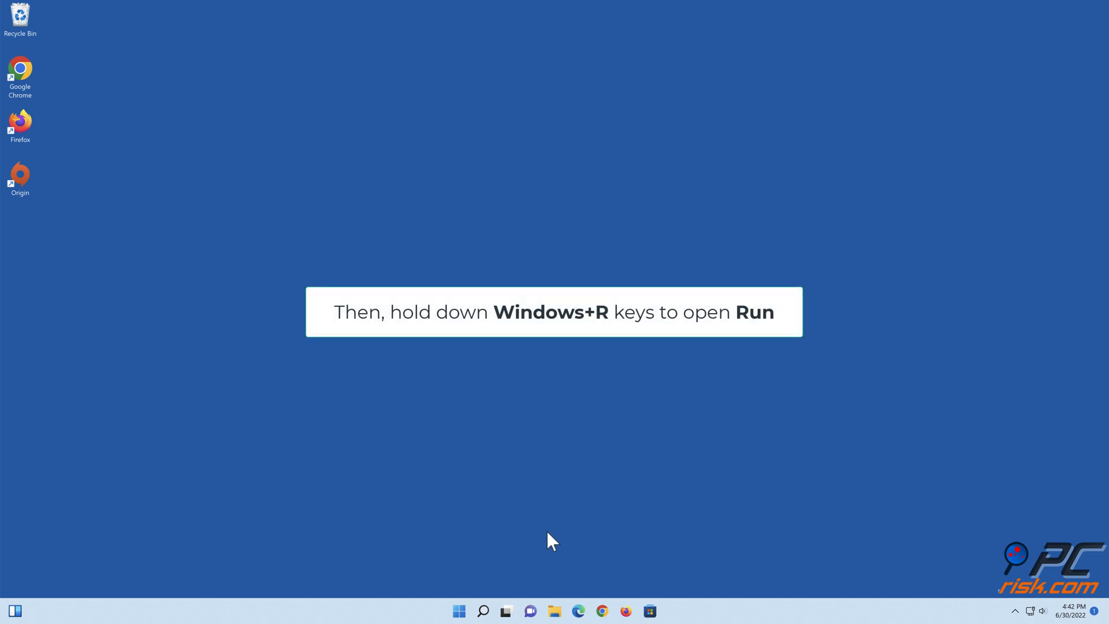
Open the AppData Roaming folder via Run with %appdata%.
key("Win+r")
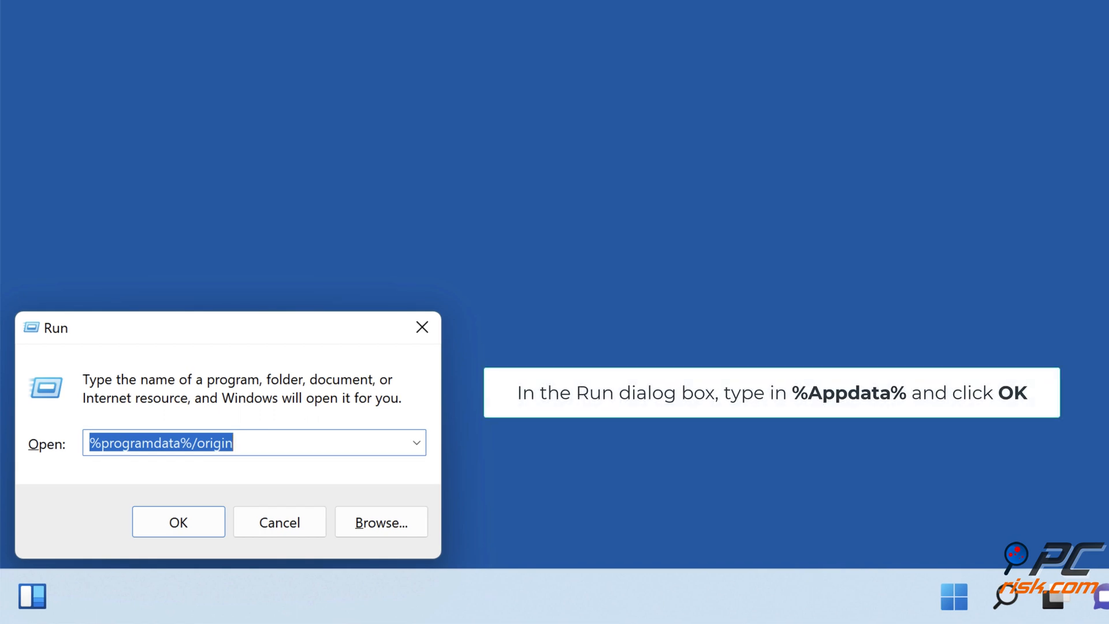
type("%appdata%")
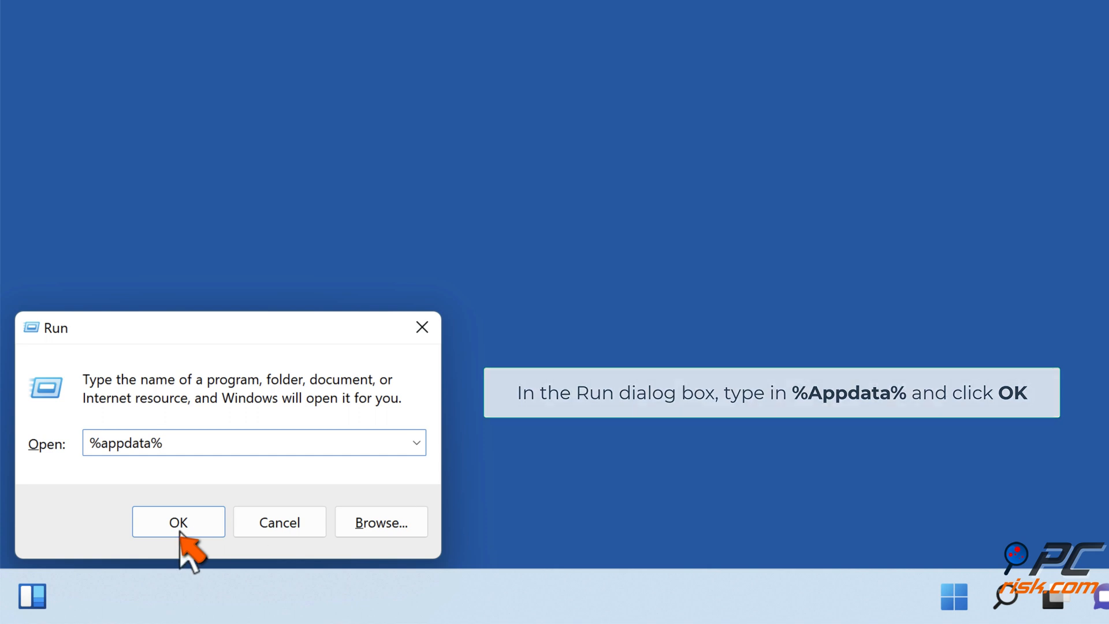
left_click(178, 522)
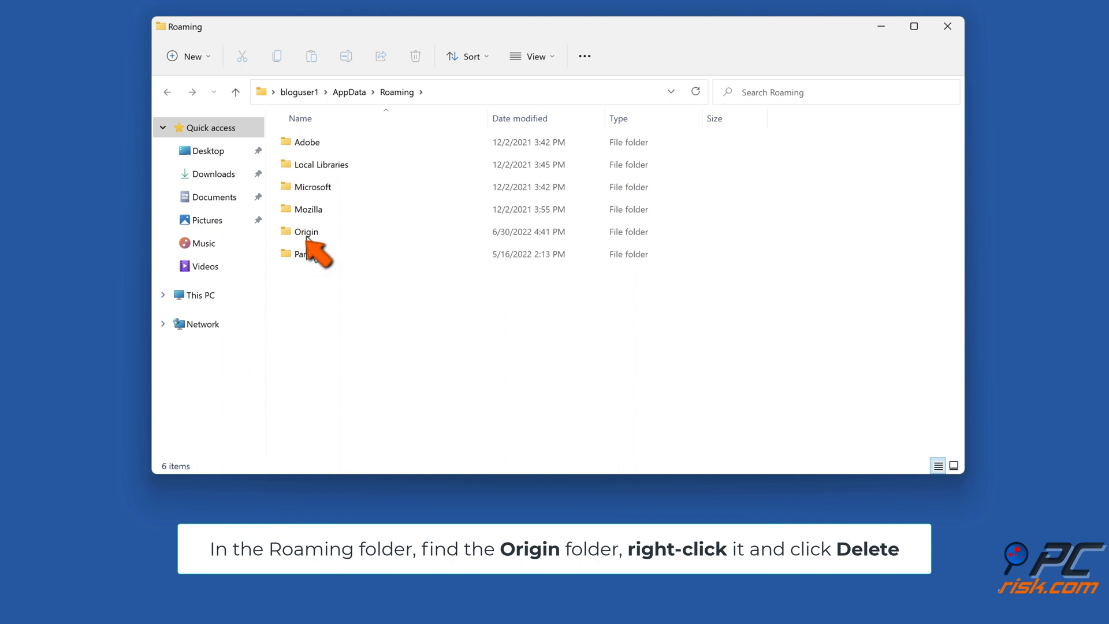
Delete the Origin folder from AppData Roaming and go up to AppData.
right_click(305, 231)
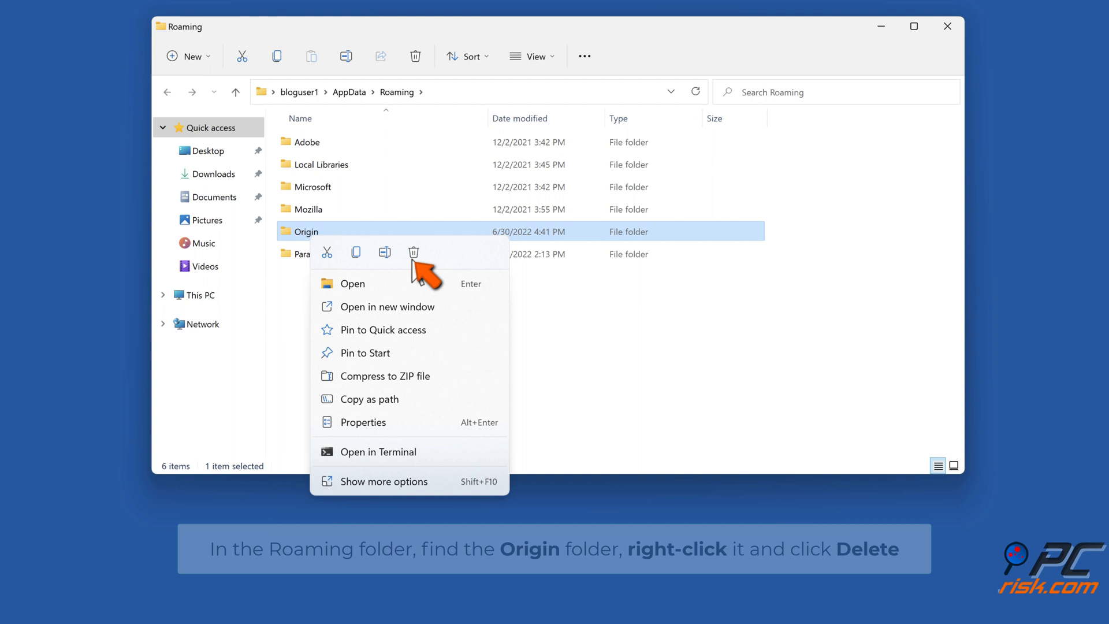
left_click(414, 251)
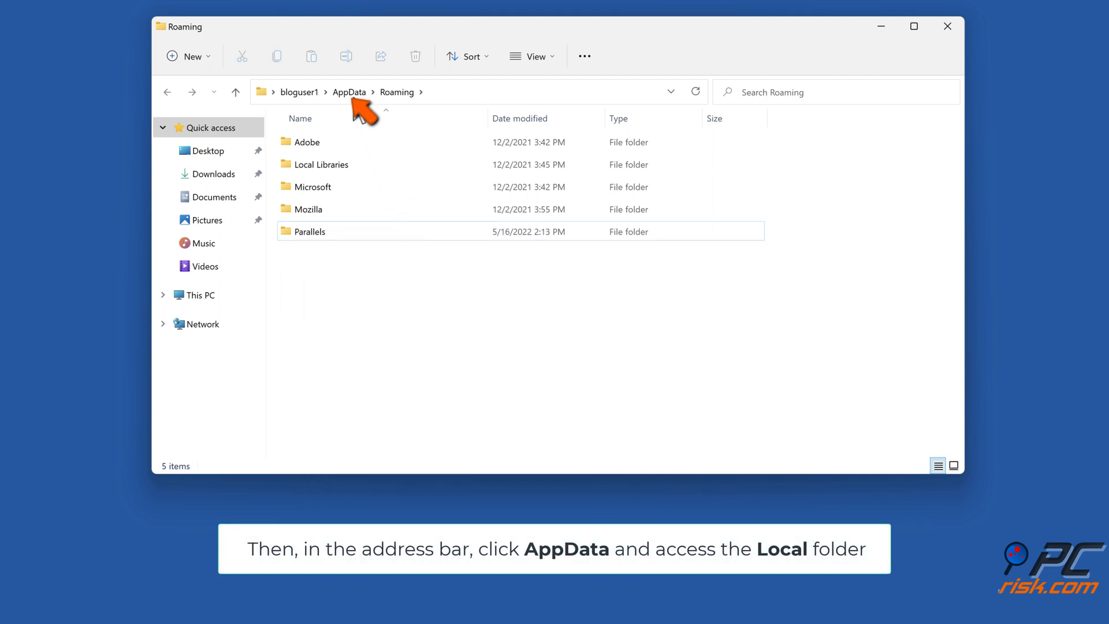
left_click(349, 91)
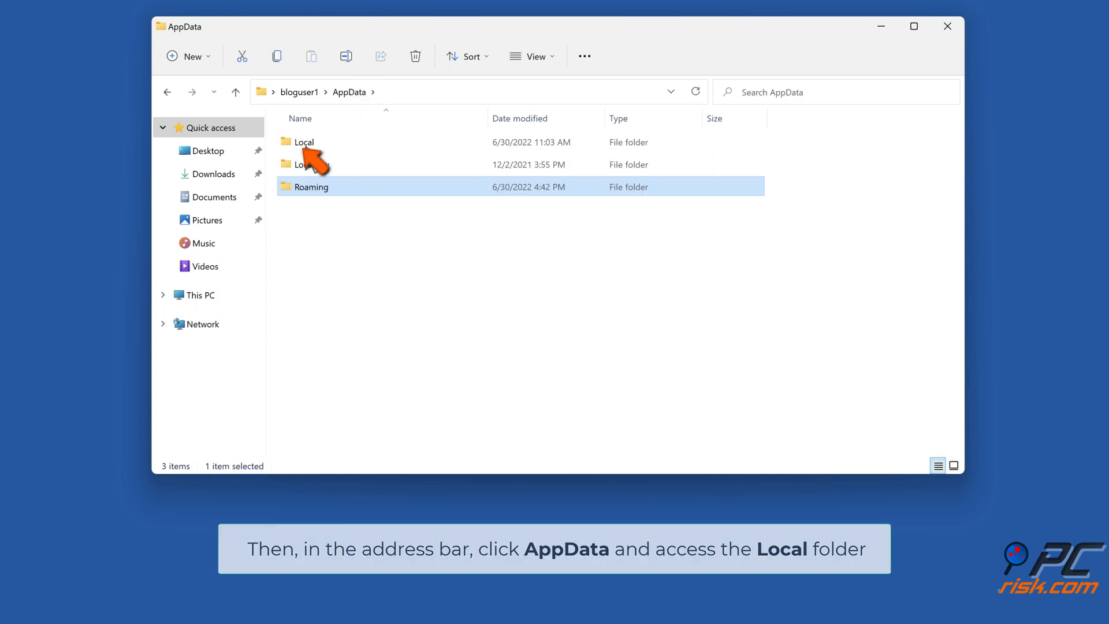
Delete the Origin folder from AppData Local and close the window.
double_click(304, 141)
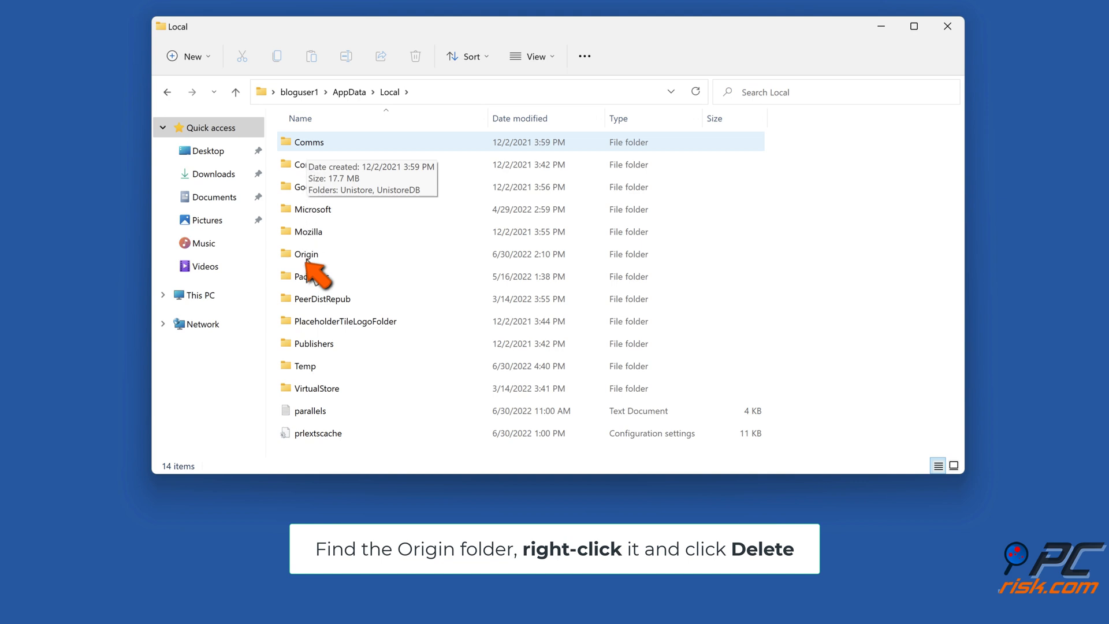
right_click(305, 253)
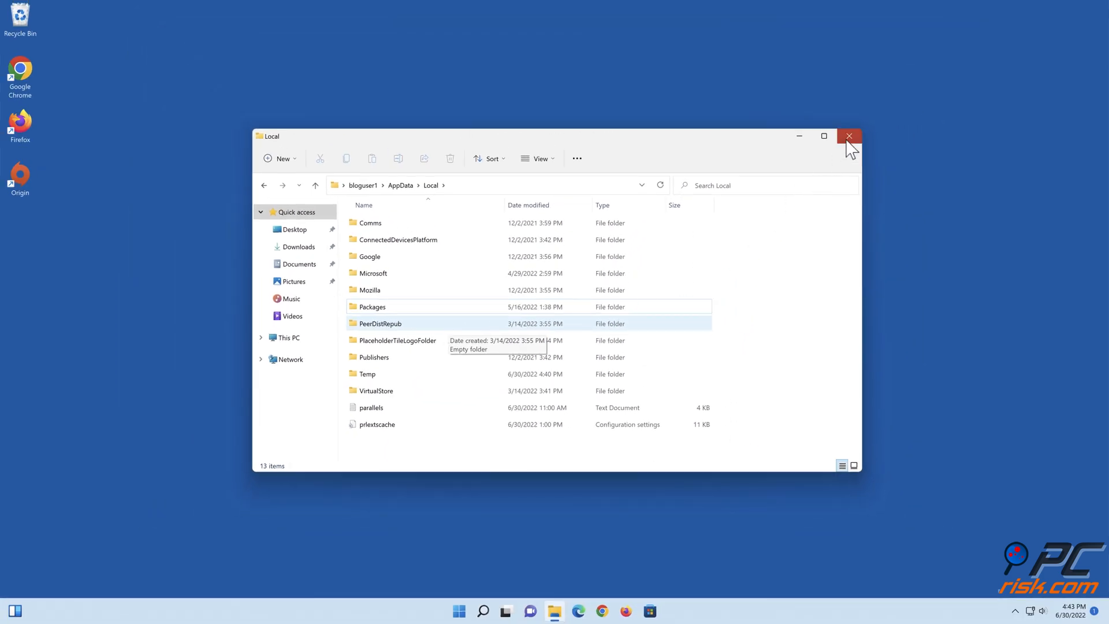
left_click(849, 137)
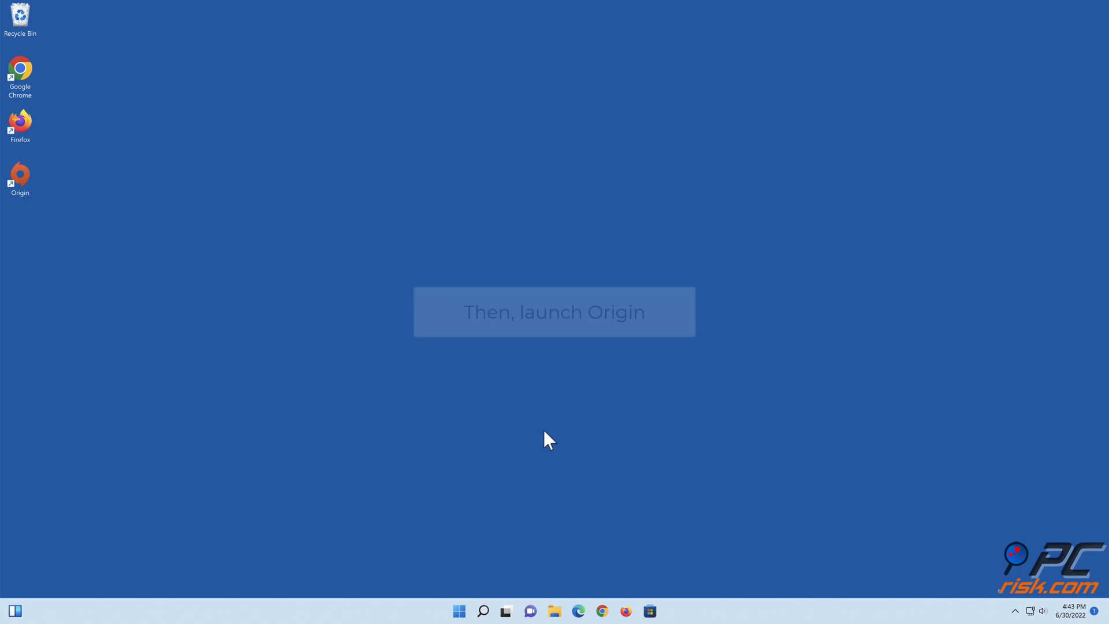
double_click(20, 173)
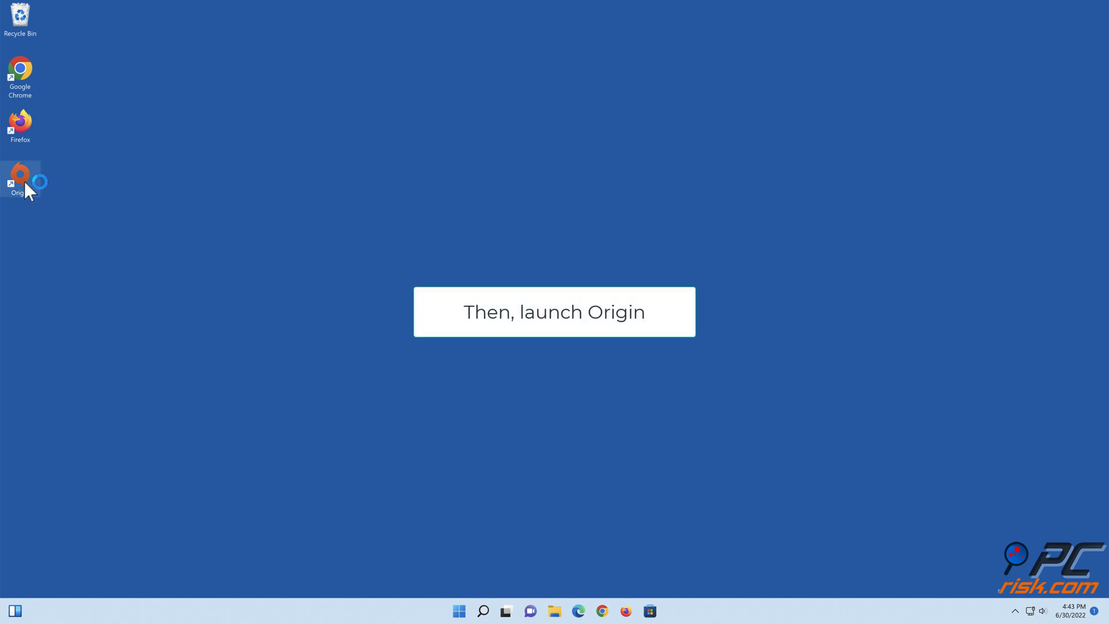
double_click(20, 173)
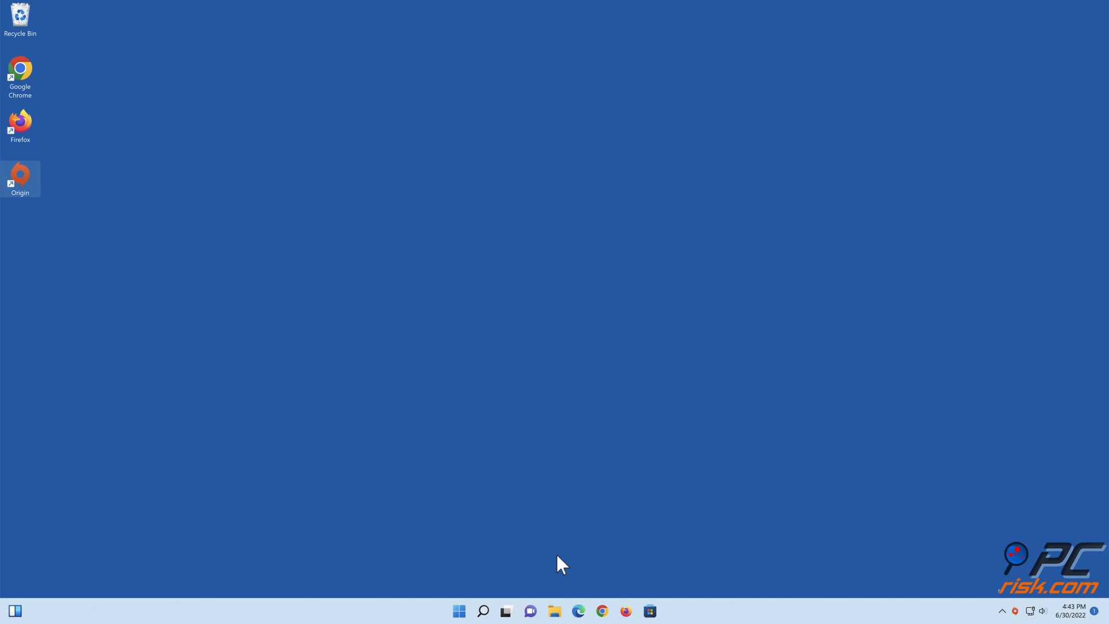
double_click(19, 175)
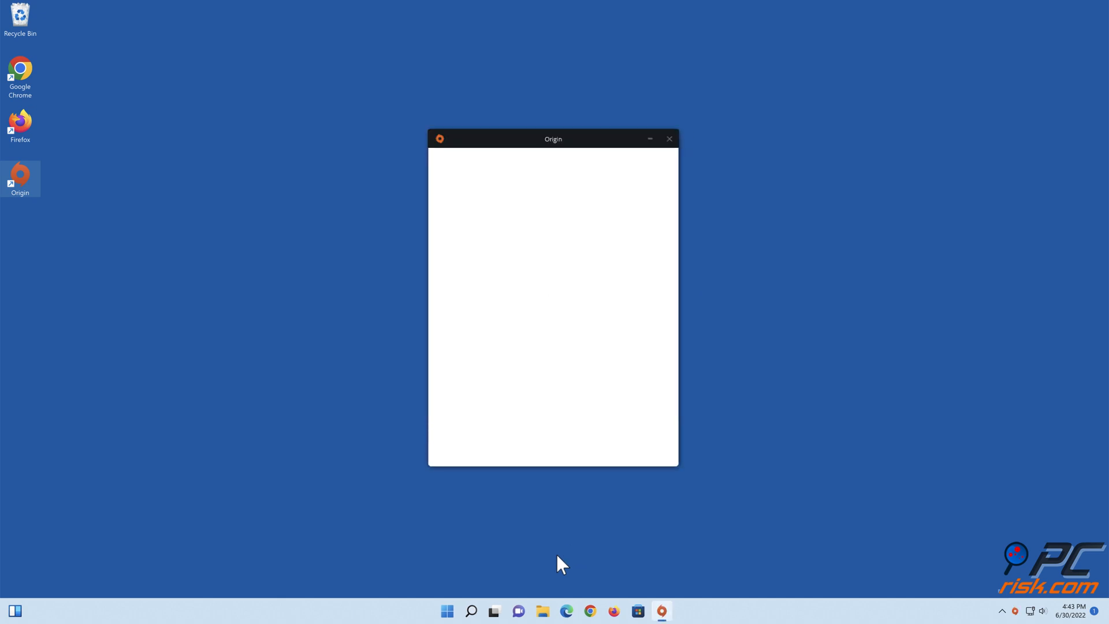
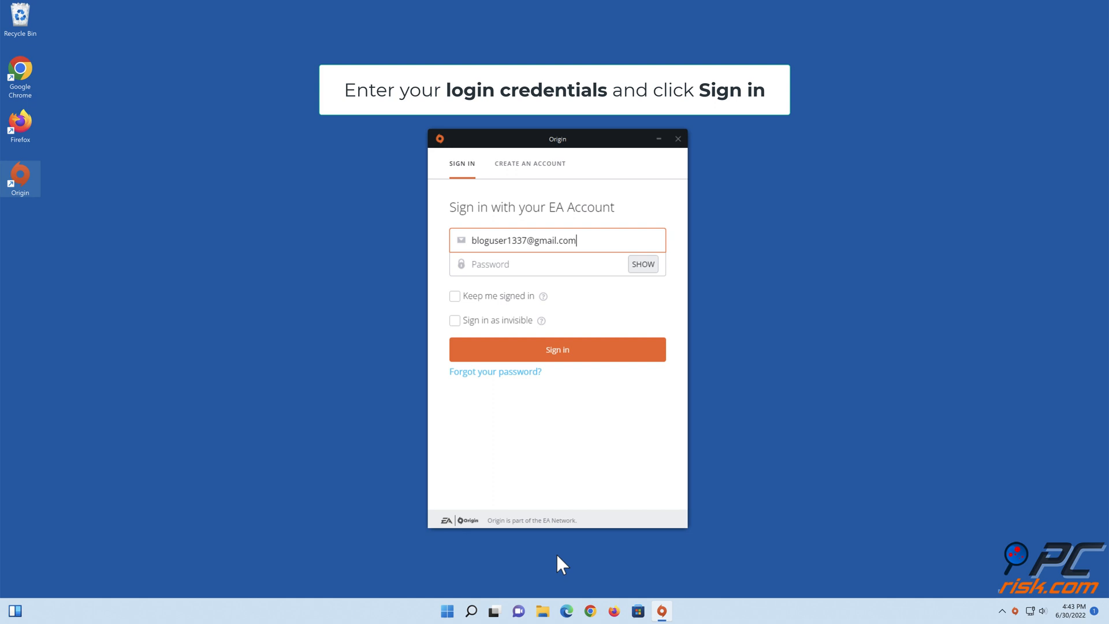
left_click(537, 264)
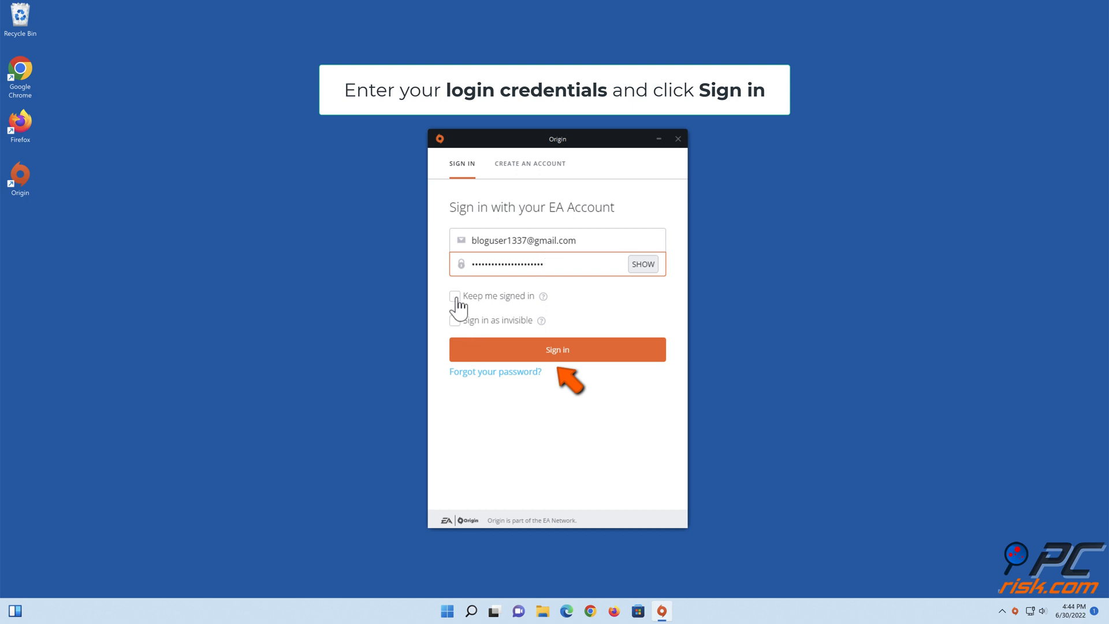
Sign in to the EA account and bring up the Origin main window.
left_click(557, 349)
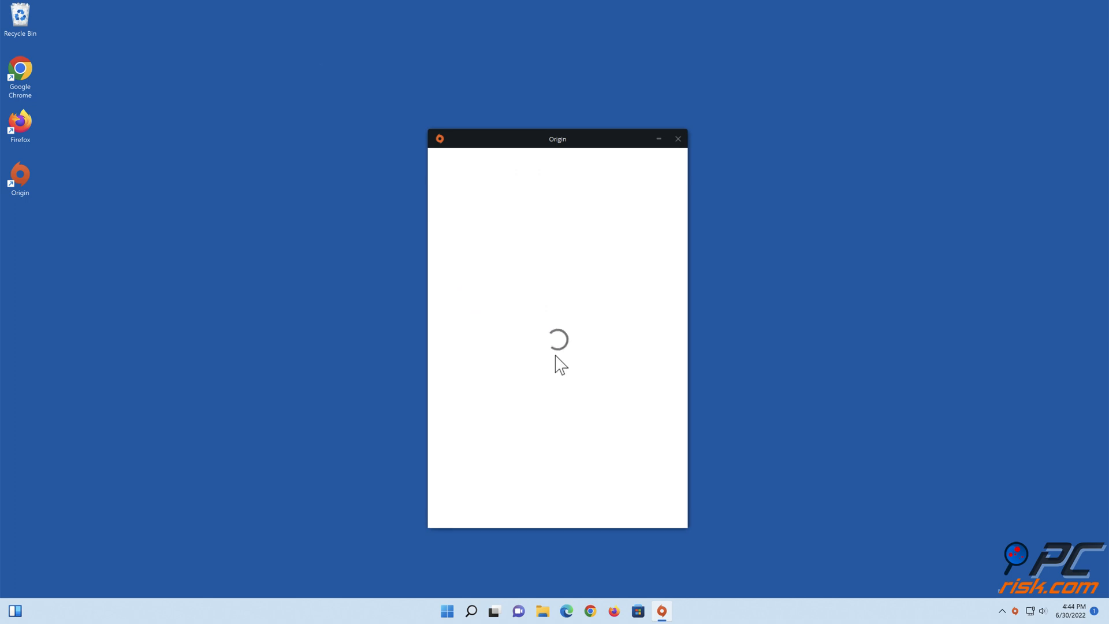
left_click(677, 138)
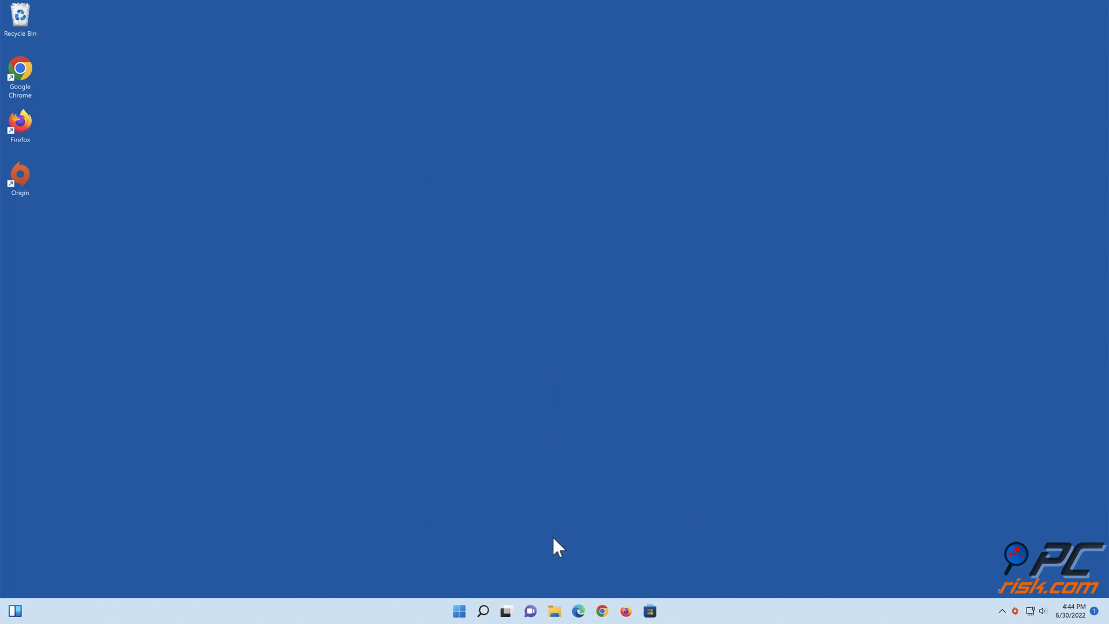
double_click(19, 173)
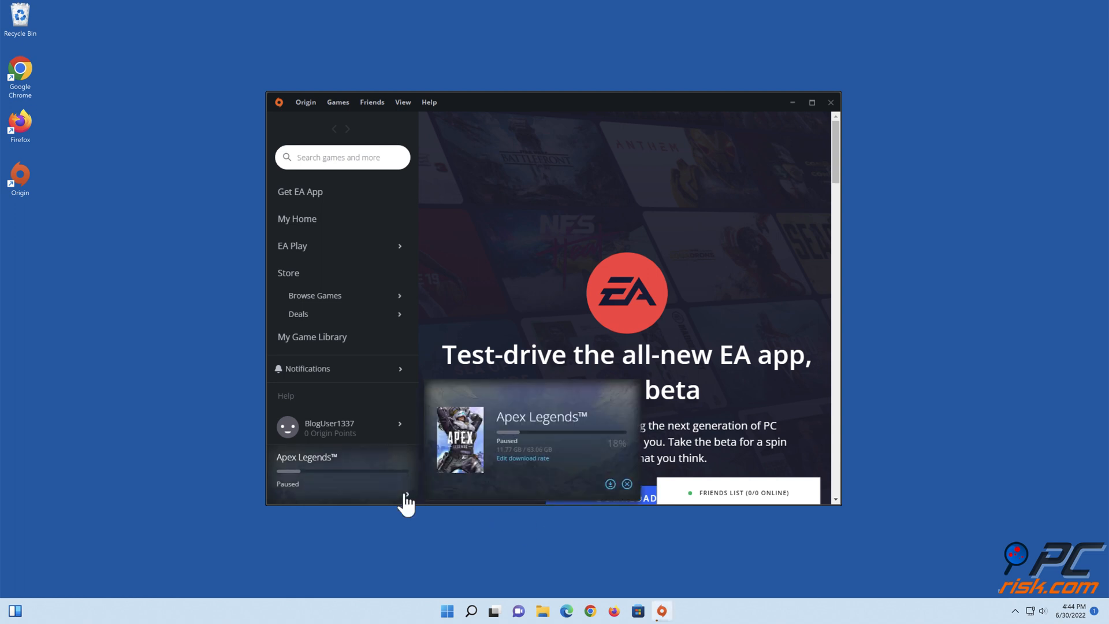
Resume the paused Apex Legends download, then select the Combo Cleaner shortcut.
left_click(610, 484)
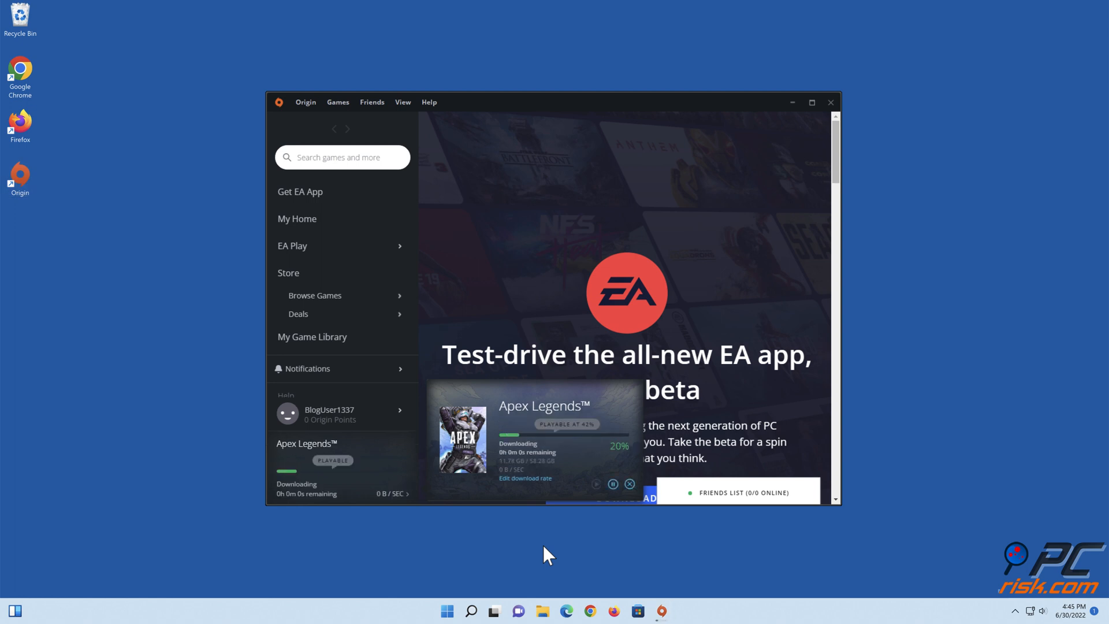
left_click(830, 101)
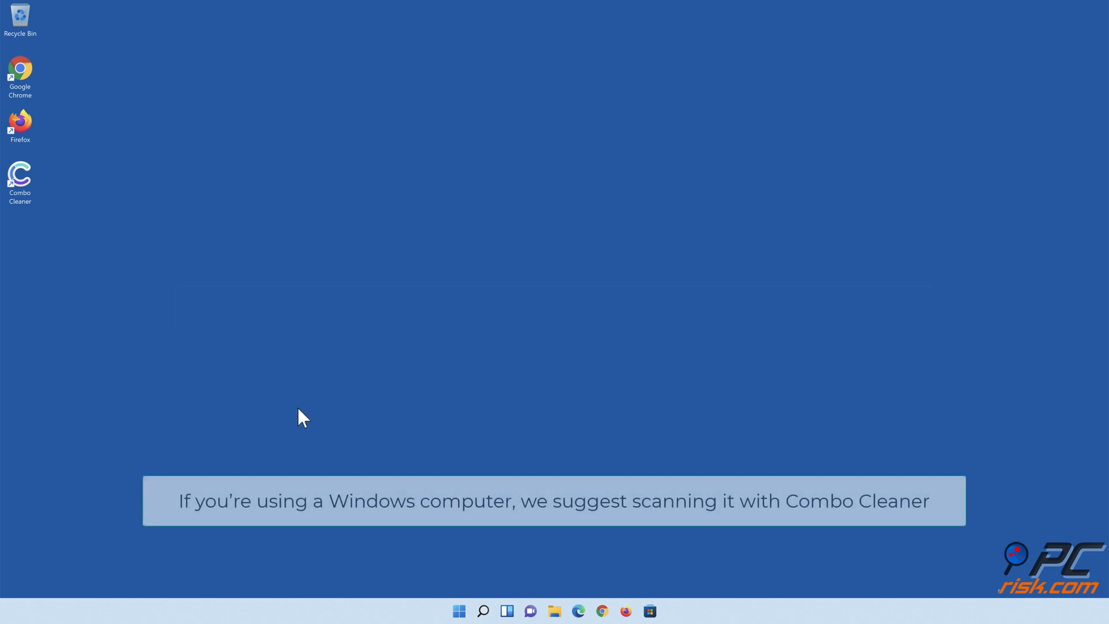
left_click(19, 179)
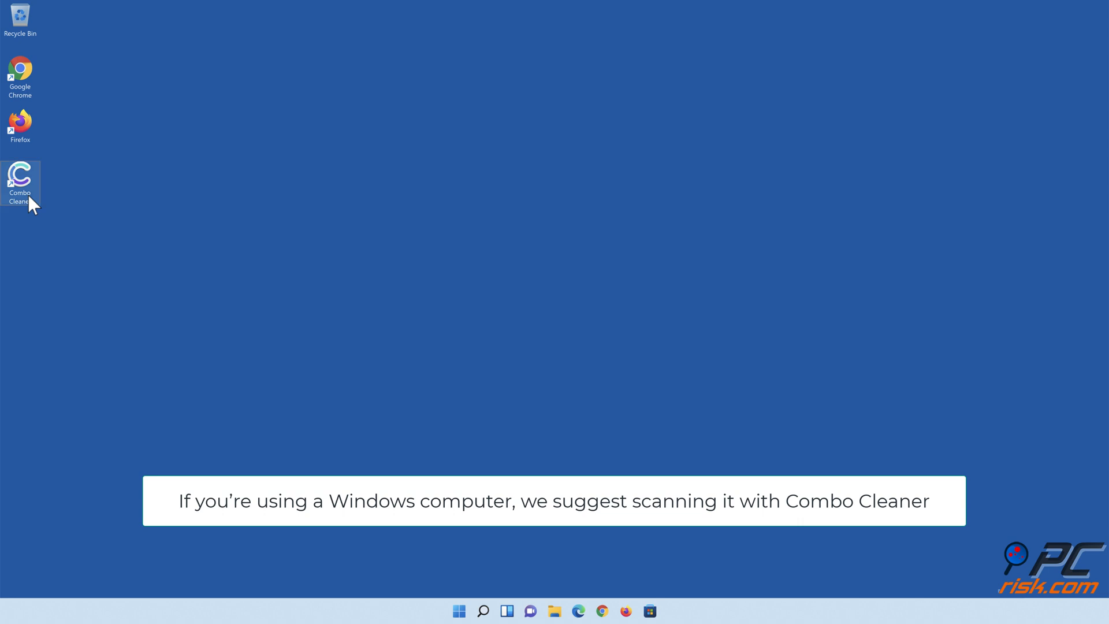
Run a Combo Cleaner quick scan and quarantine all detected threats.
double_click(20, 180)
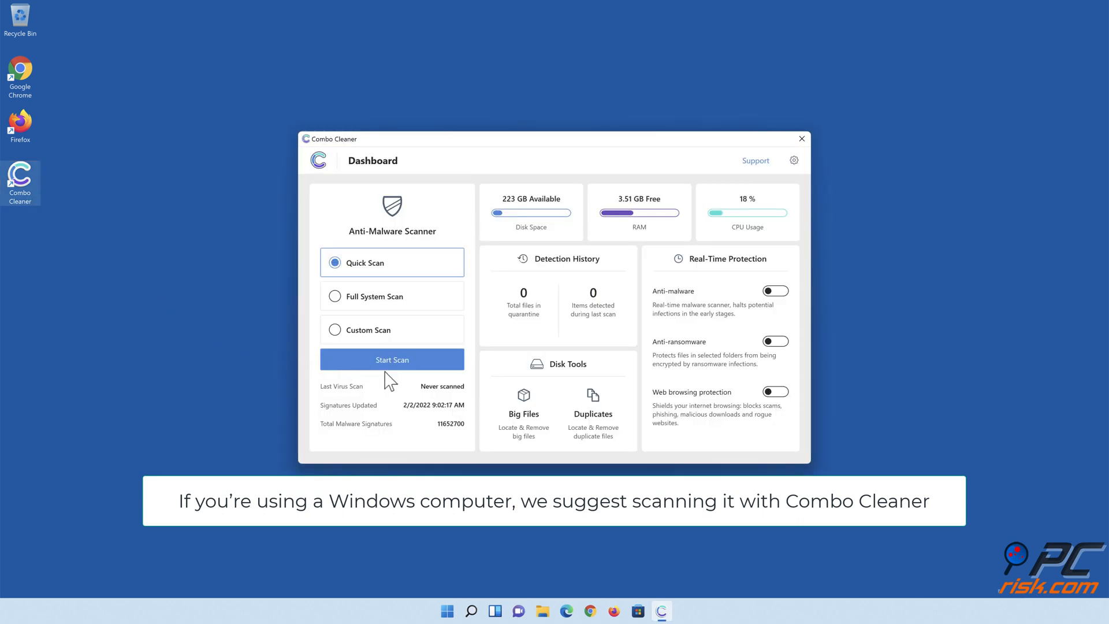
left_click(392, 359)
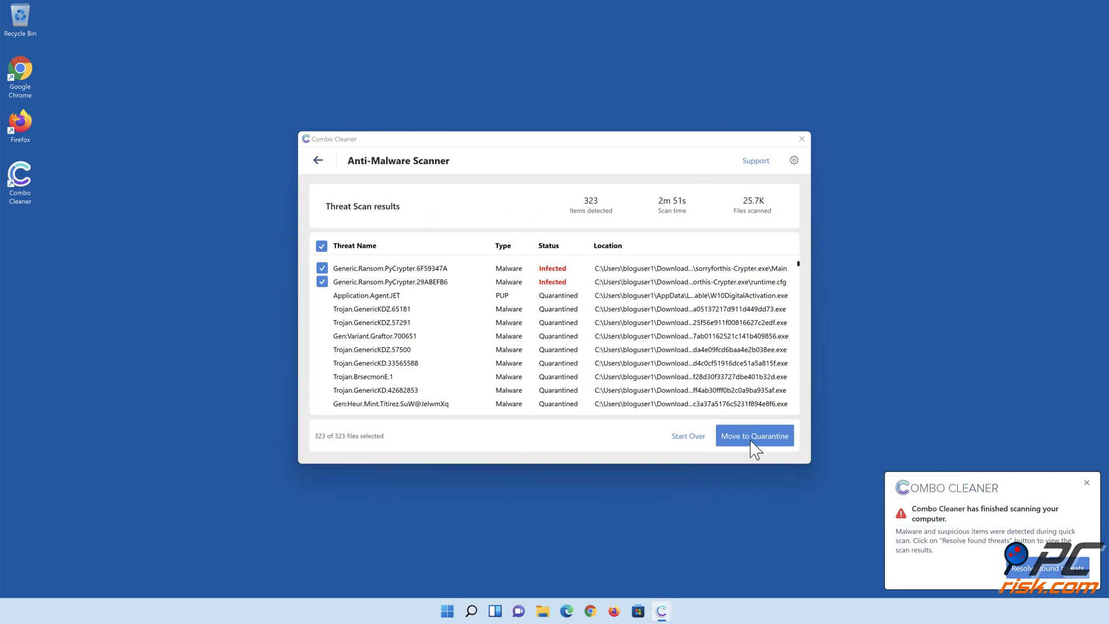
left_click(754, 435)
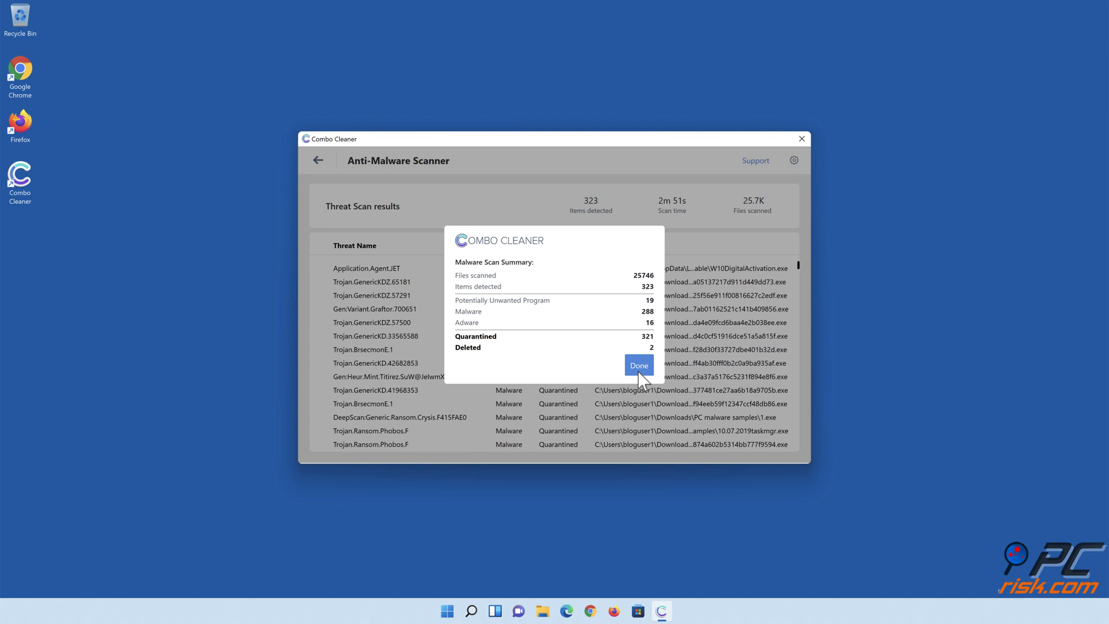
left_click(638, 366)
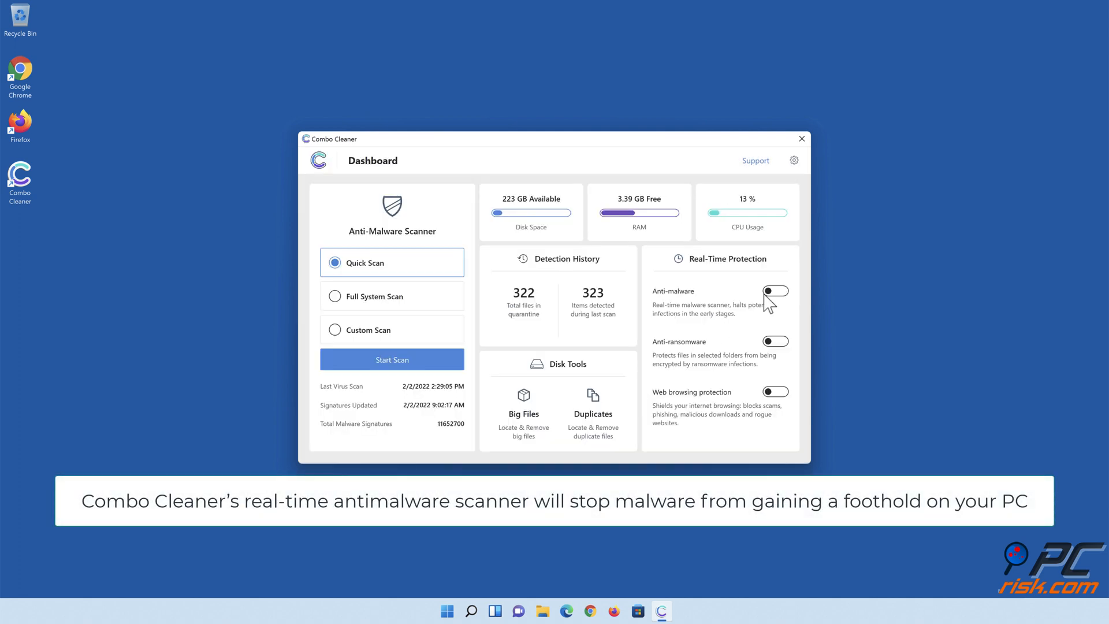
Turn on real-time anti-malware protection.
left_click(775, 291)
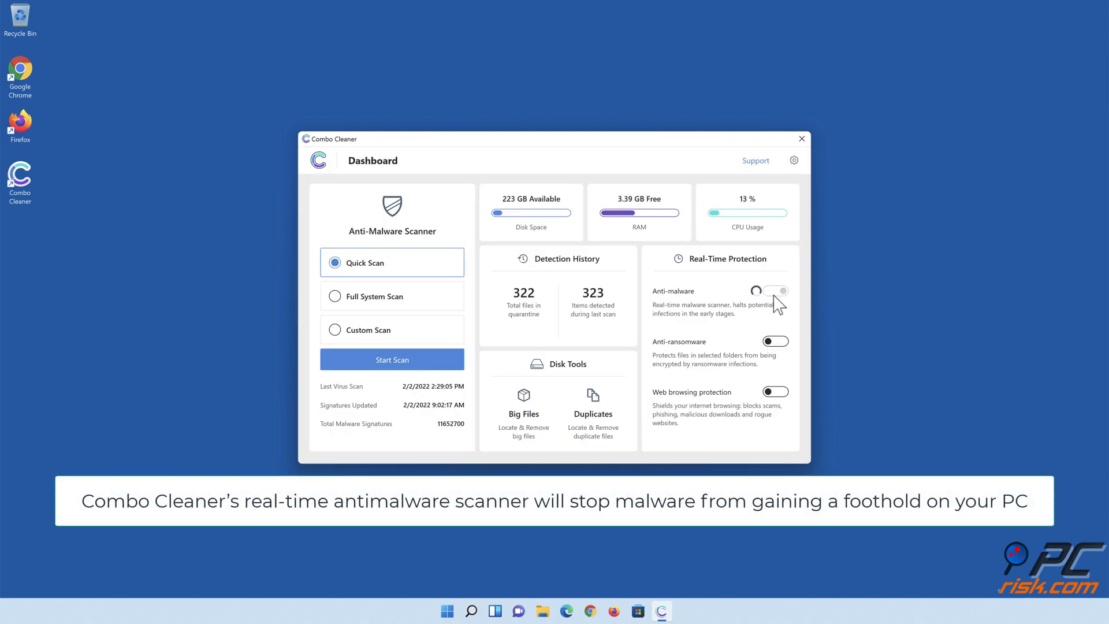
left_click(774, 291)
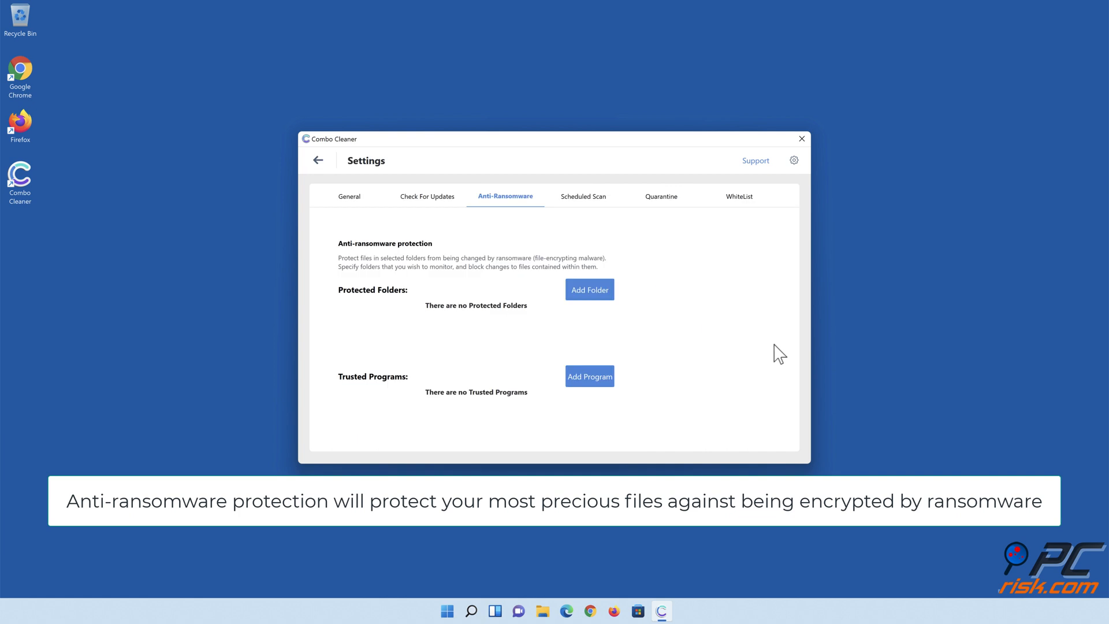
mouse_move(593, 304)
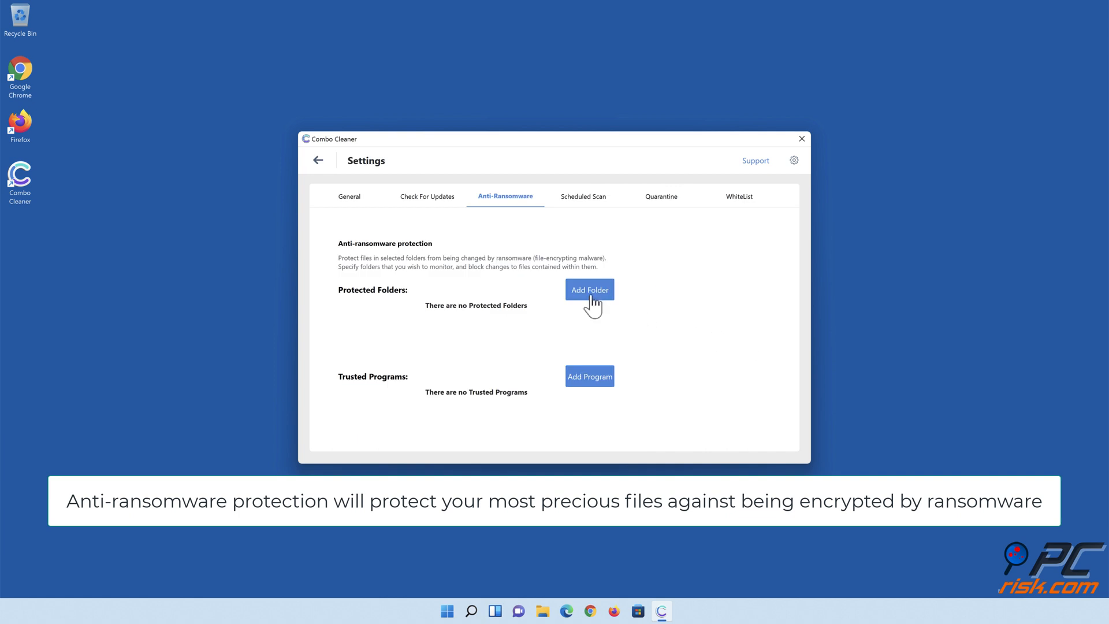
Add Libraries > Documents as a ransomware-protected folder.
left_click(589, 288)
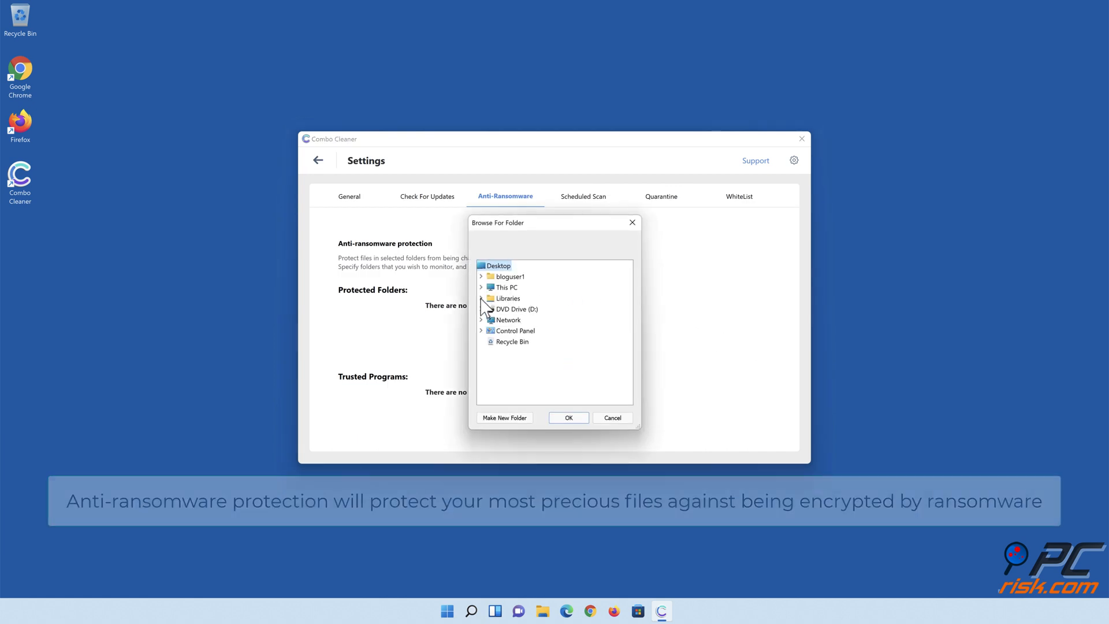
left_click(481, 298)
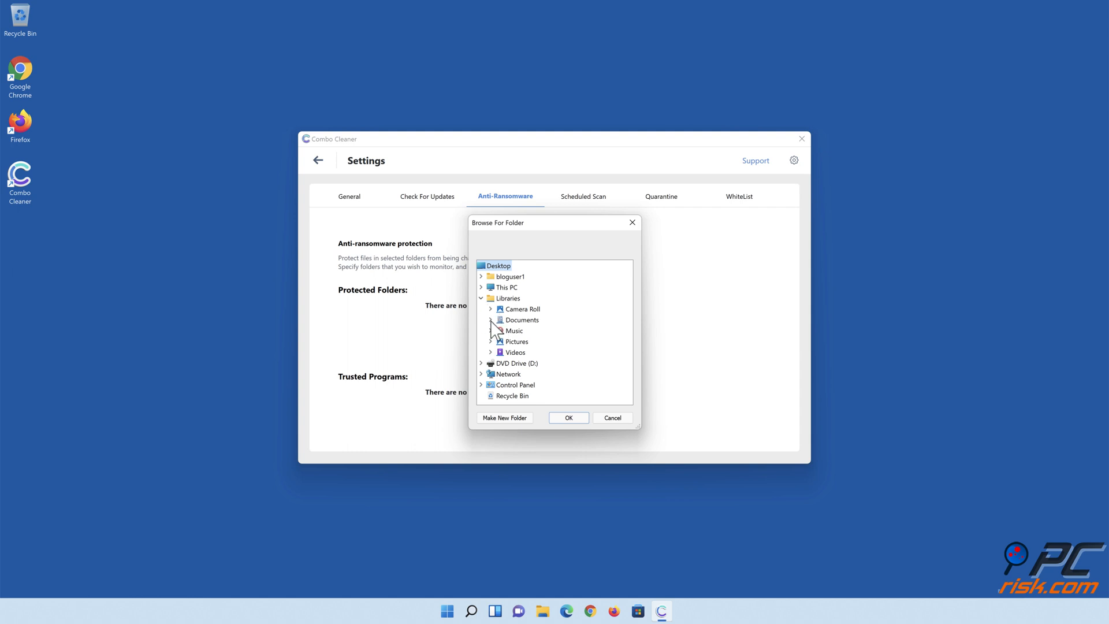
left_click(491, 320)
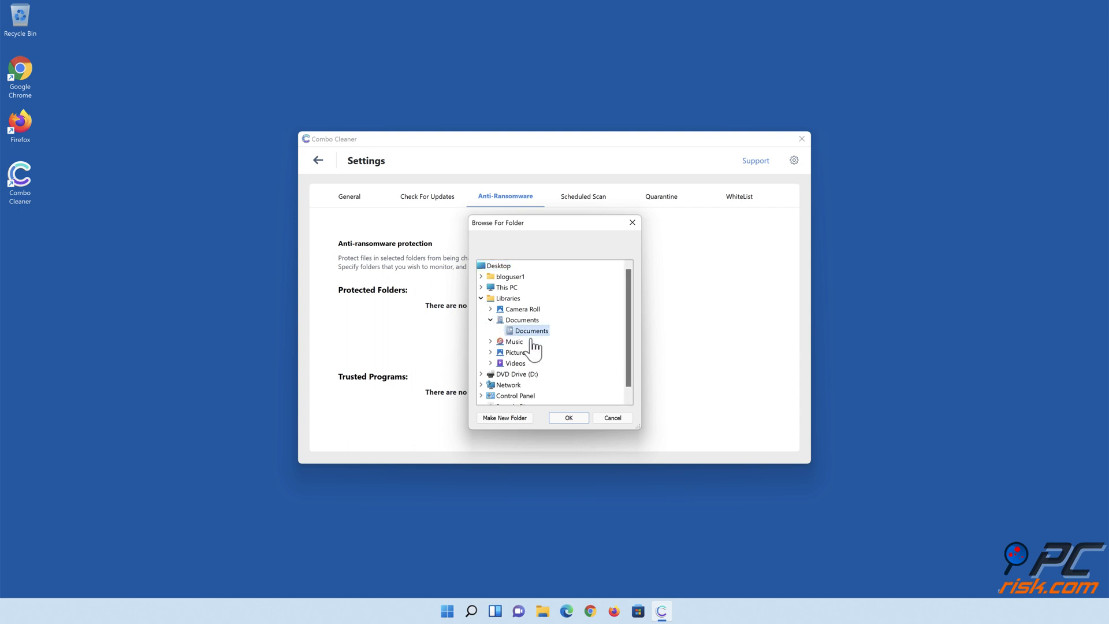
left_click(569, 417)
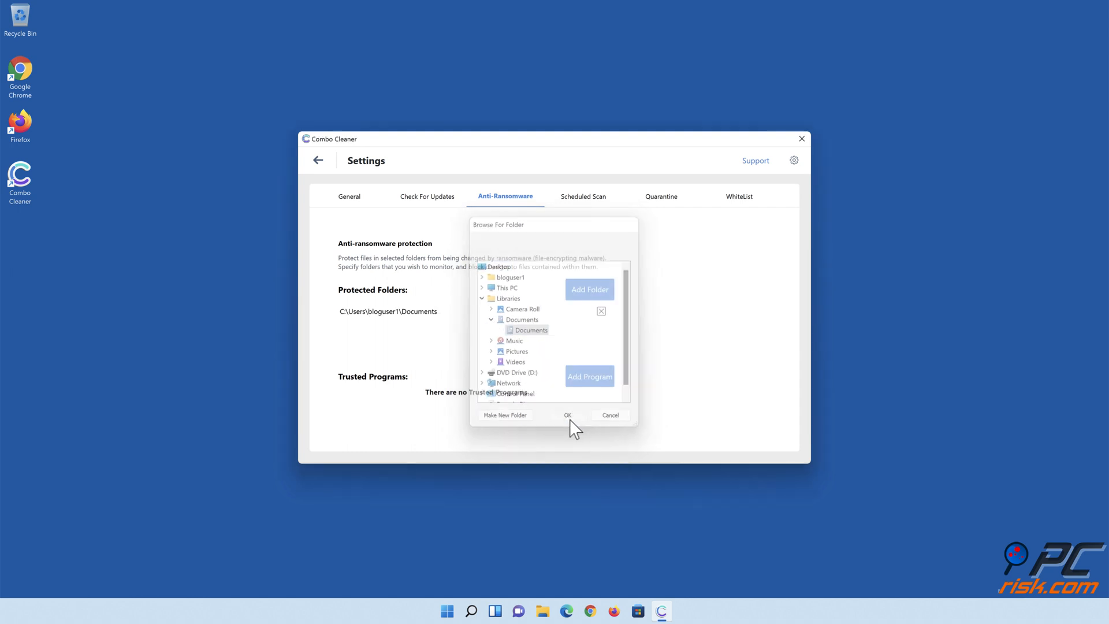
left_click(567, 415)
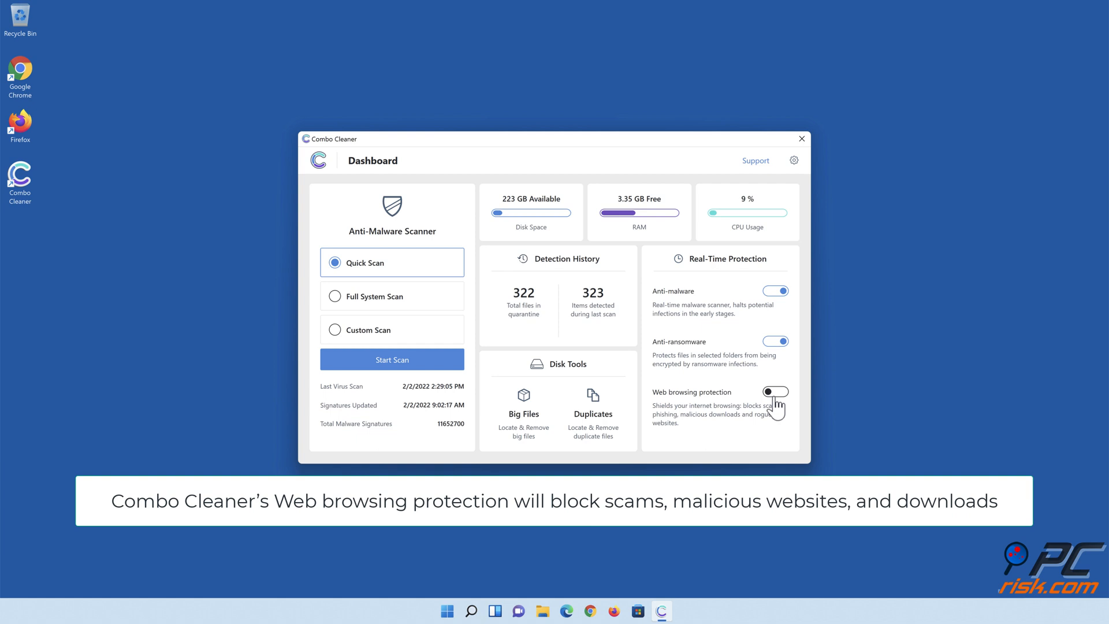
Turn on web browsing protection and close Combo Cleaner.
left_click(775, 392)
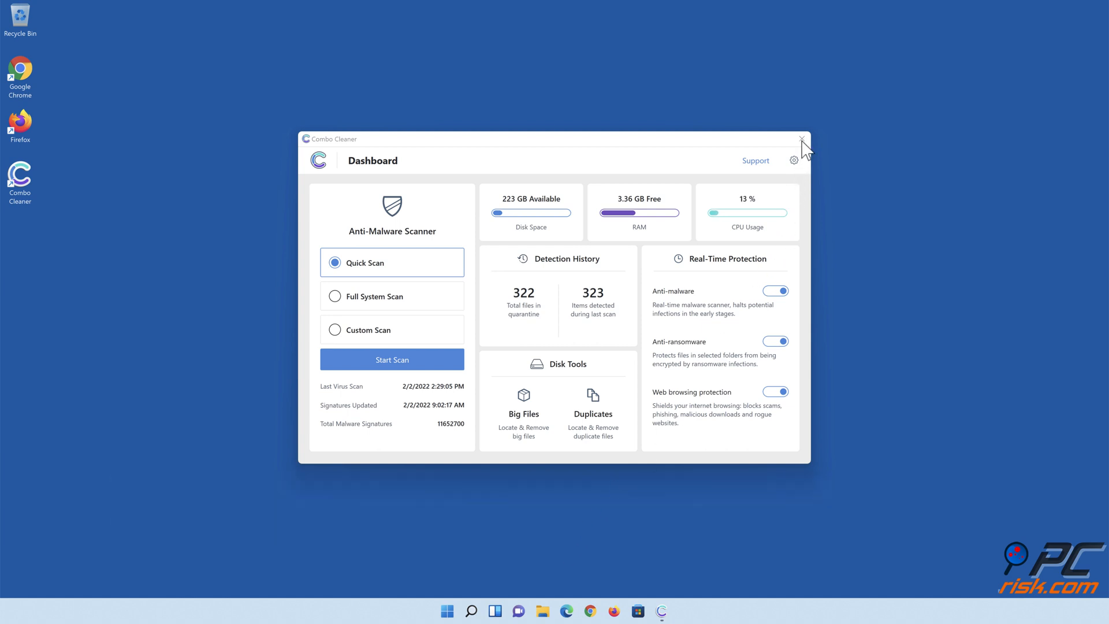
left_click(802, 138)
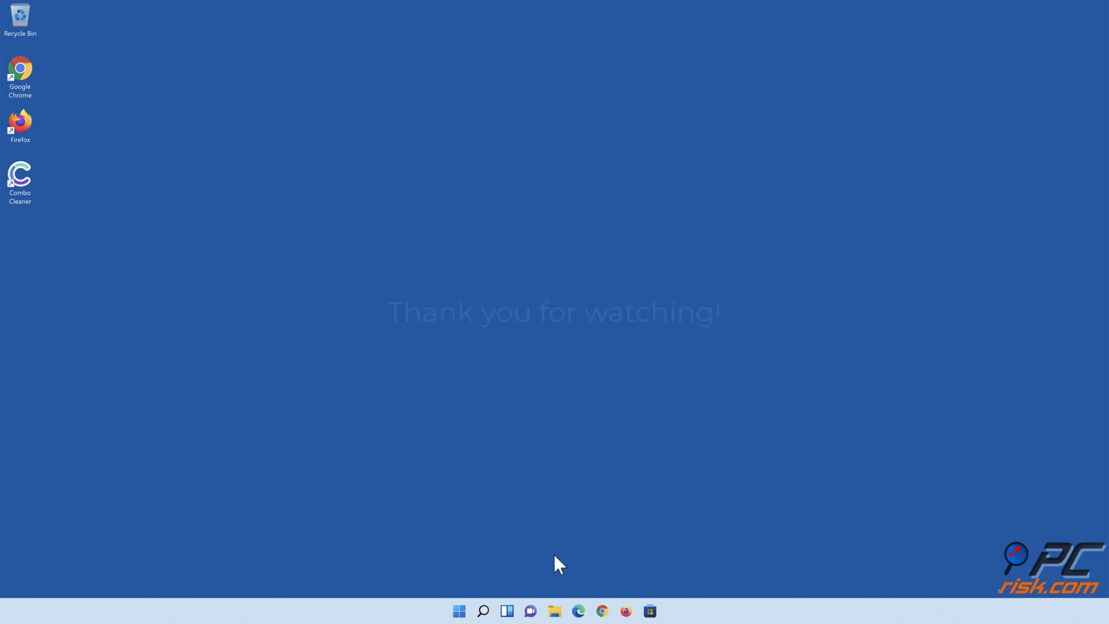